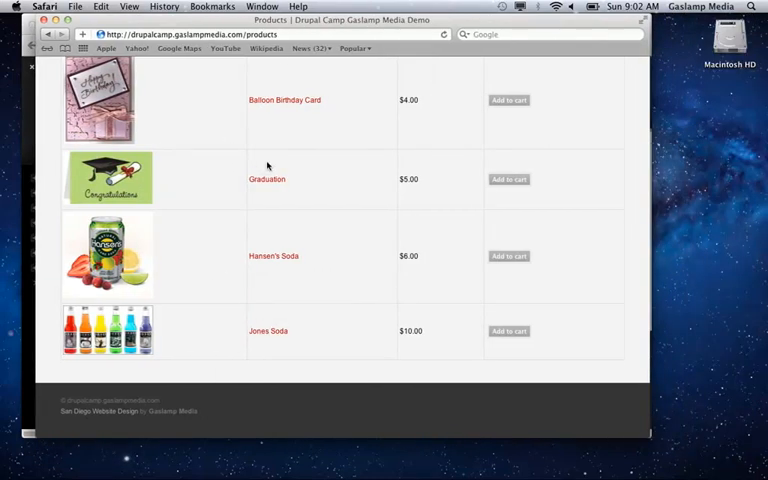
pyautogui.moveTo(648, 412)
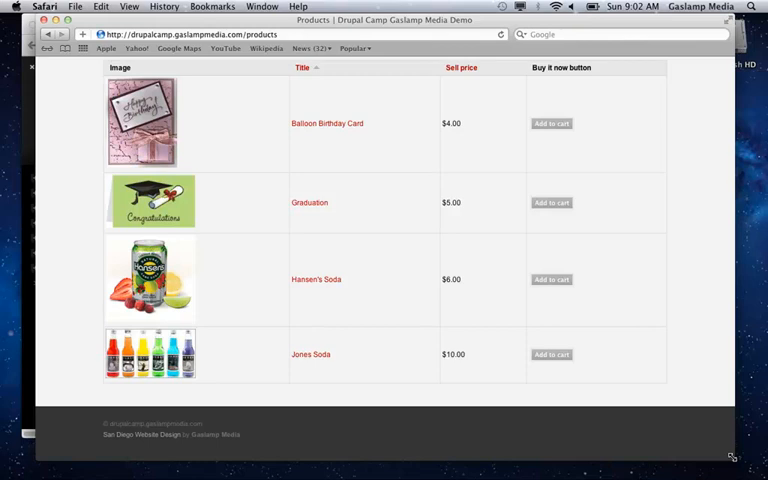
# - Add the Balloon Birthday Card to the cart from its product page
pyautogui.scroll(-3)
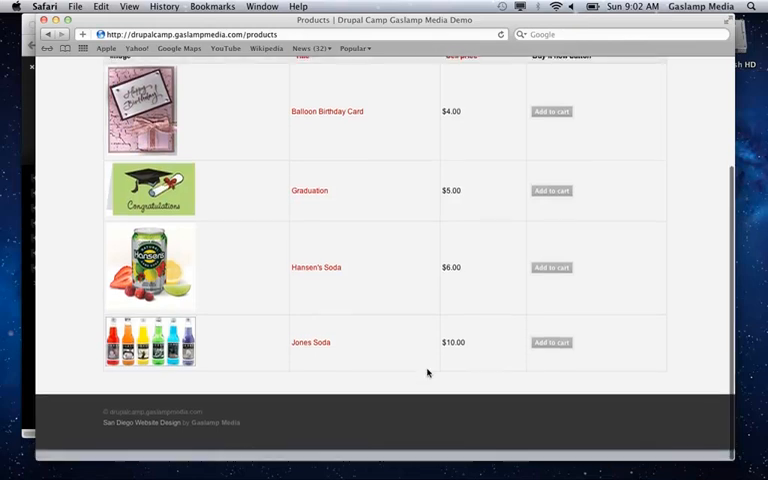
pyautogui.scroll(3)
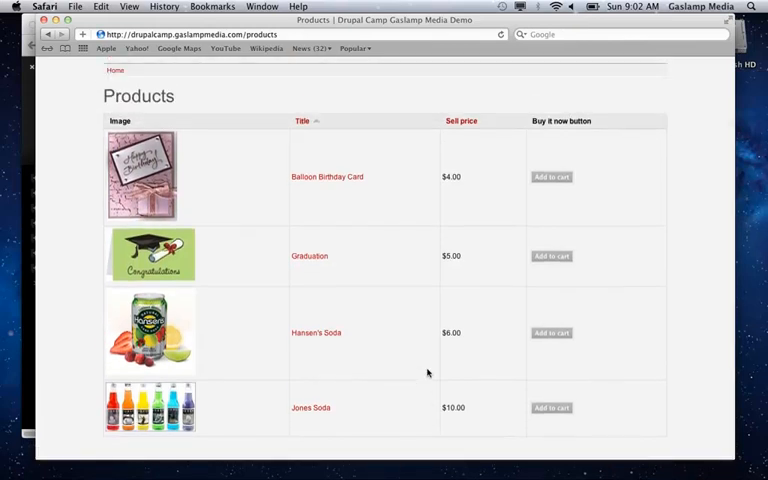
pyautogui.scroll(-3)
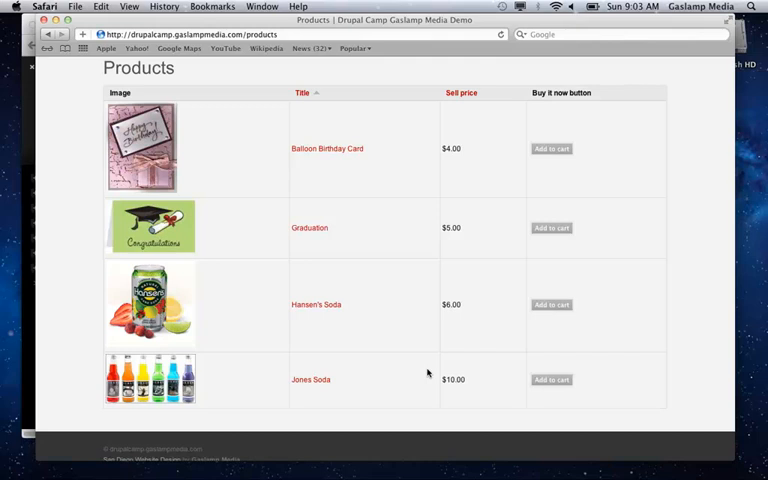
pyautogui.moveTo(224, 144)
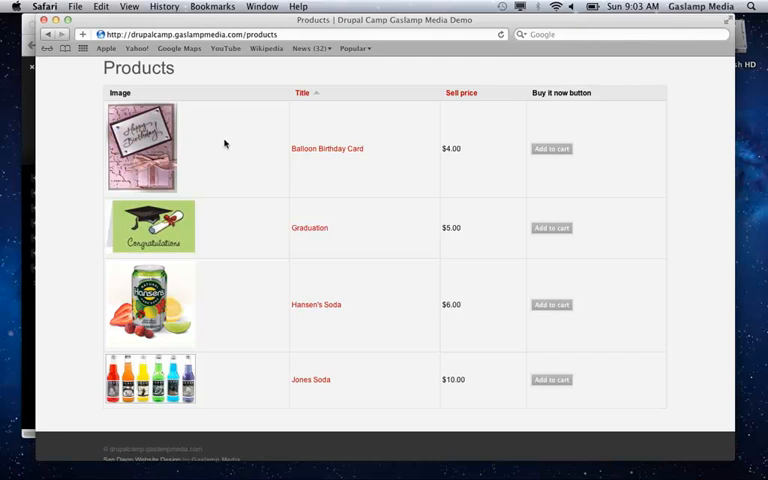
pyautogui.click(328, 148)
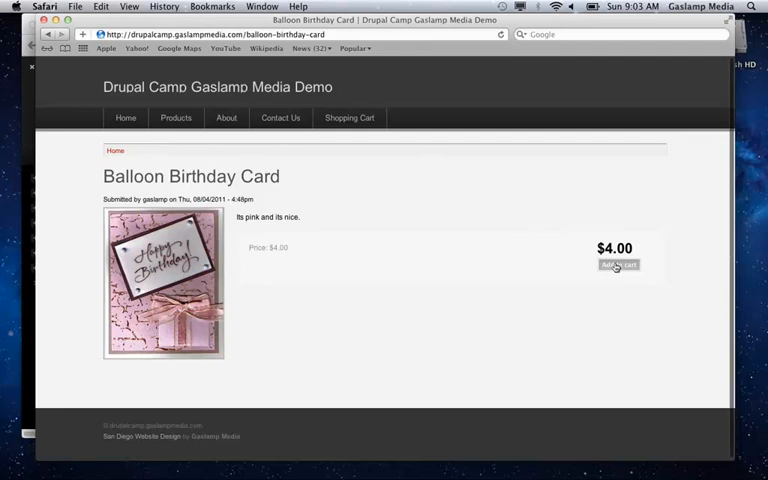
pyautogui.click(618, 264)
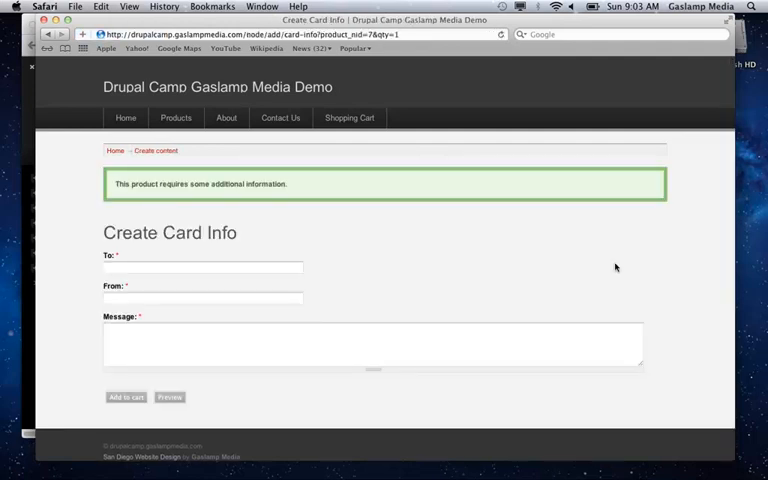
# - Fill in the card info (To Thai, From Jackie, Message Hello) and add it to the cart
pyautogui.click(202, 268)
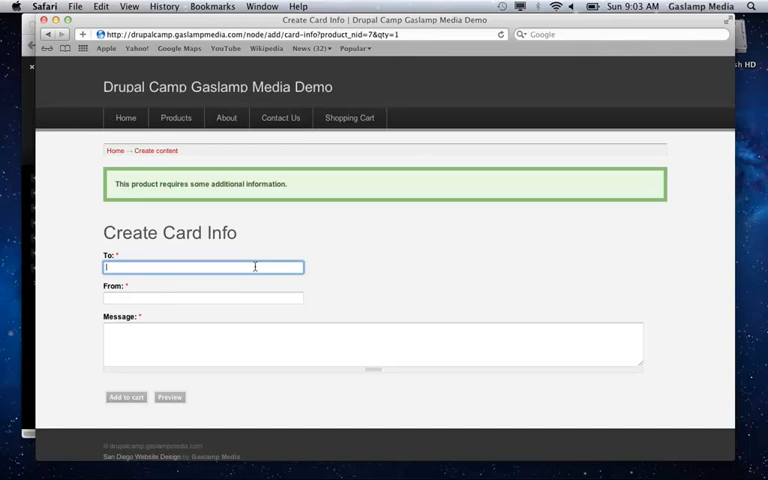
pyautogui.write('Thai')
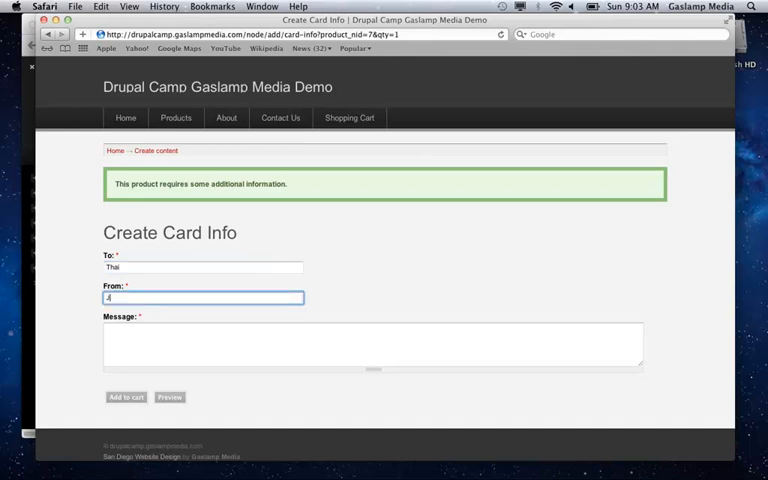
pyautogui.write('Hello')
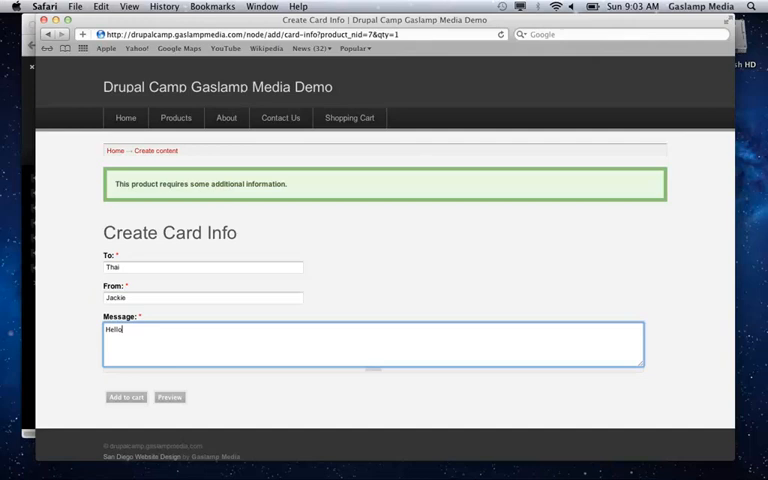
pyautogui.click(124, 396)
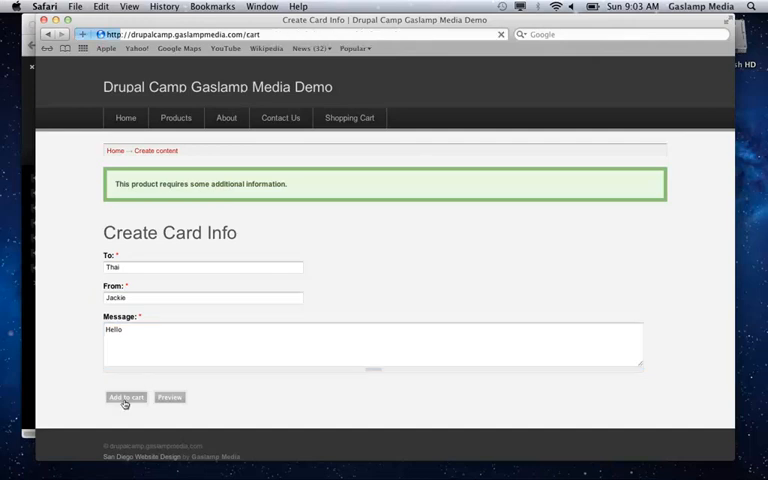
pyautogui.click(124, 396)
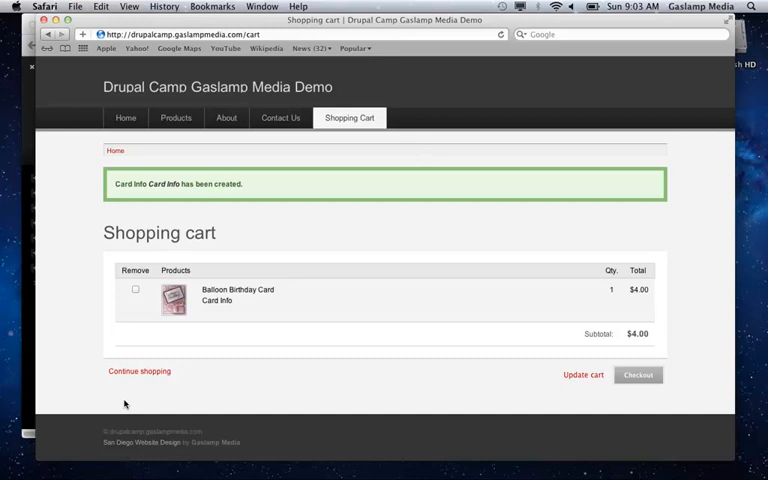
pyautogui.moveTo(144, 252)
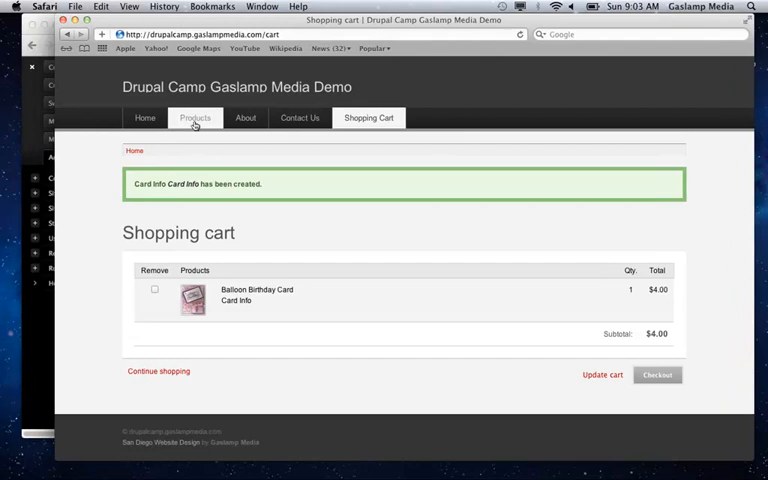
# - Add Jones Soda to the cart, bringing up the Create Jones Custom Label form
pyautogui.click(196, 116)
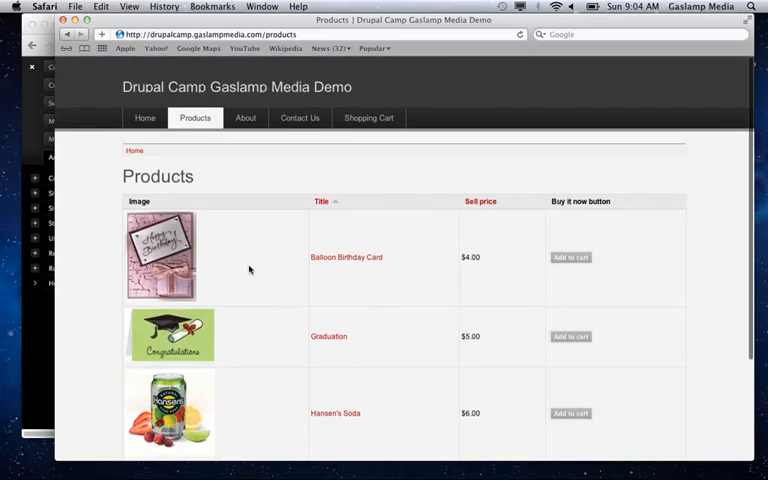
pyautogui.scroll(-3)
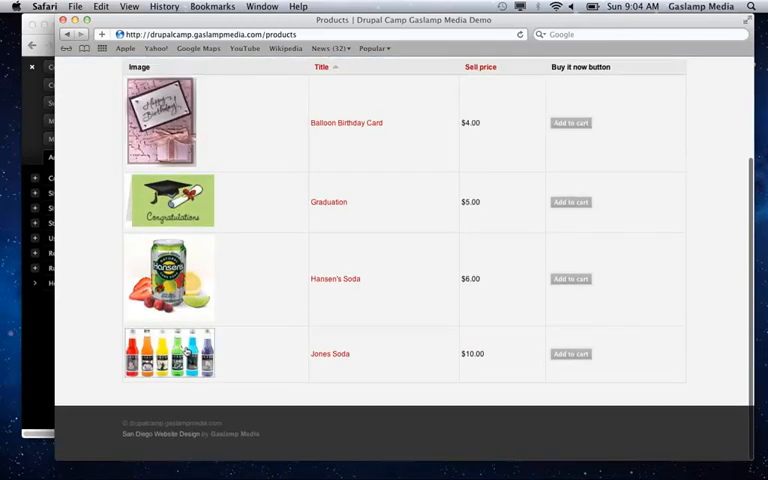
pyautogui.click(330, 352)
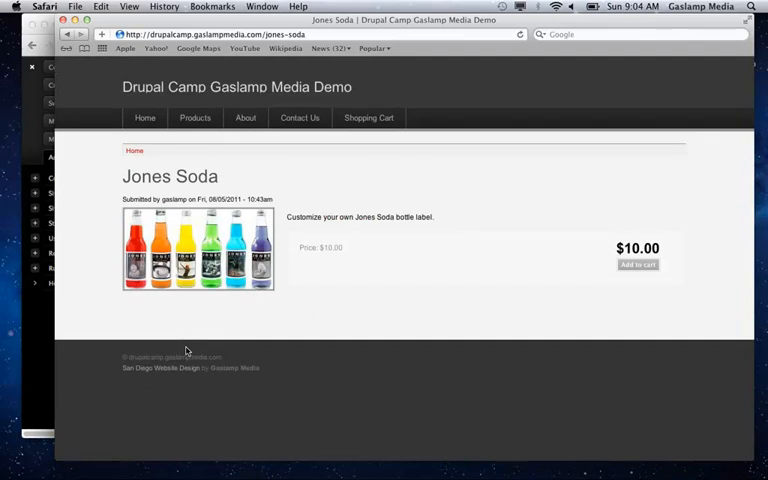
pyautogui.moveTo(566, 270)
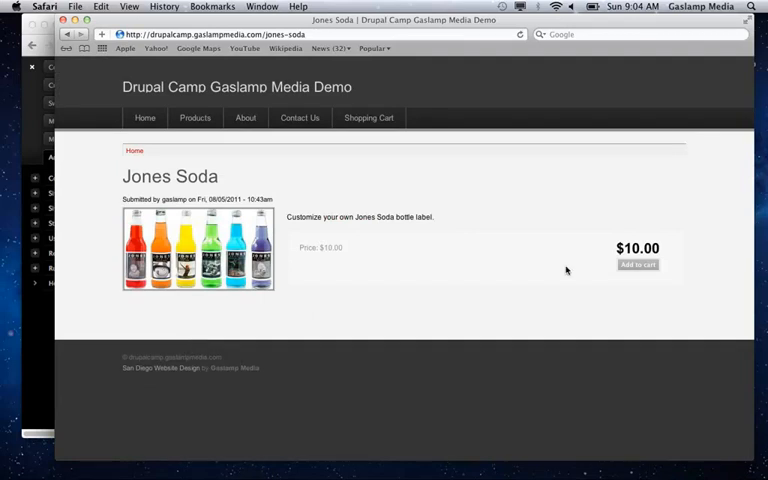
pyautogui.click(636, 264)
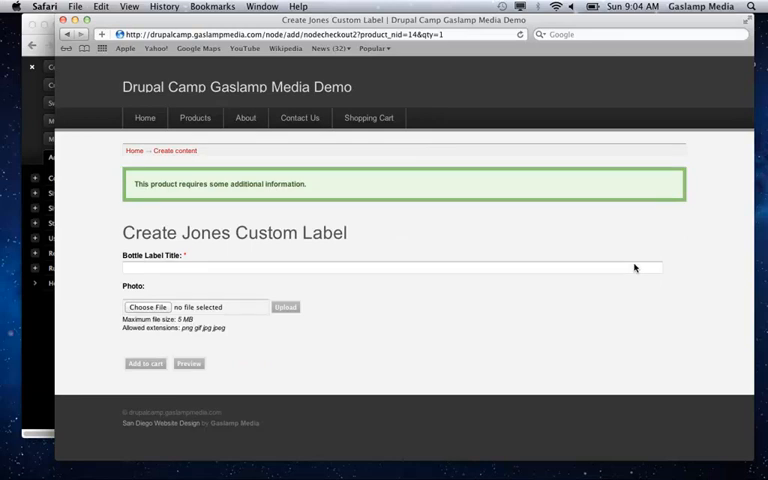
pyautogui.moveTo(516, 258)
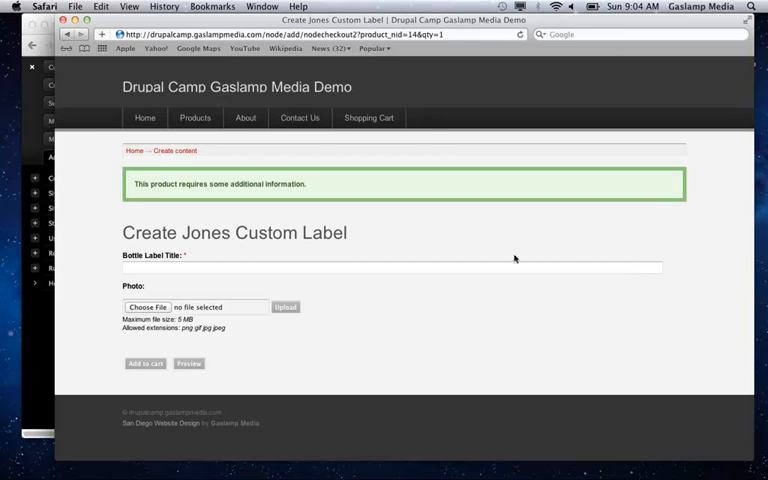
pyautogui.click(392, 266)
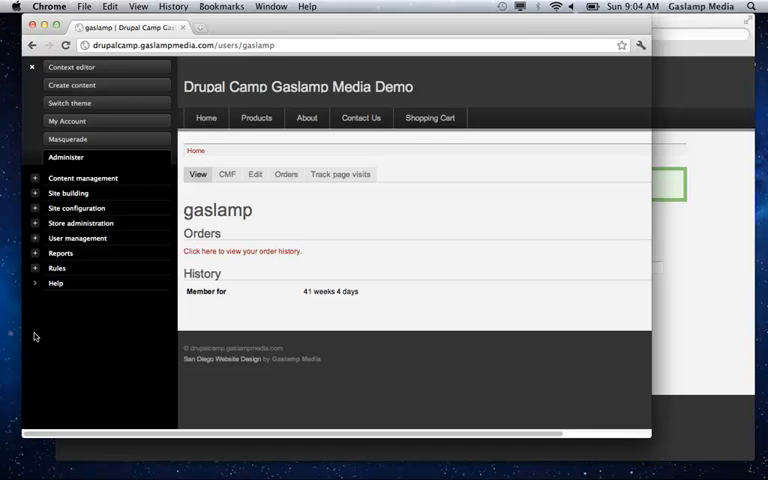
pyautogui.moveTo(76, 164)
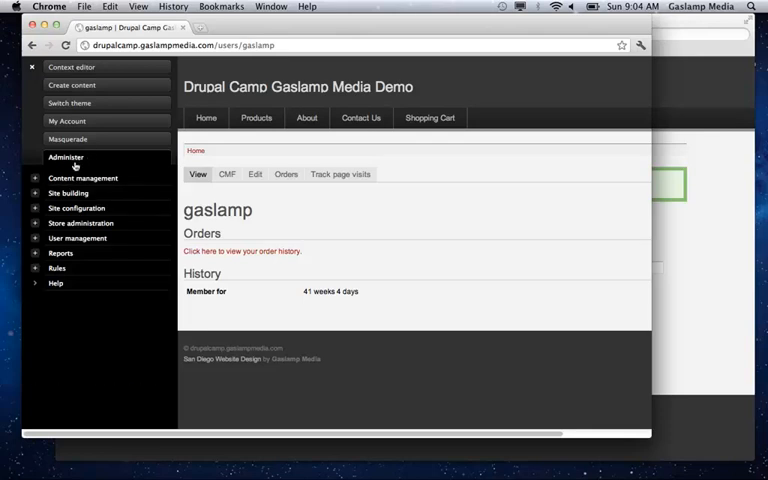
pyautogui.moveTo(66, 156)
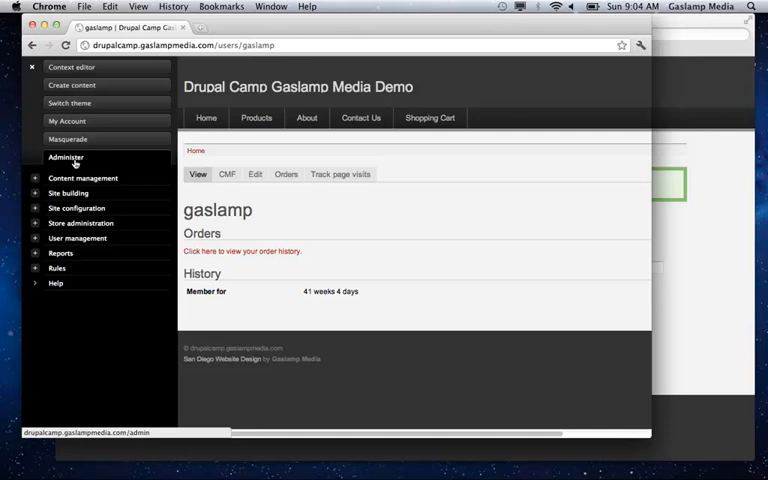
# - Go to Administer > Site building, listing blocks, menus, modules, themes and views
pyautogui.click(66, 156)
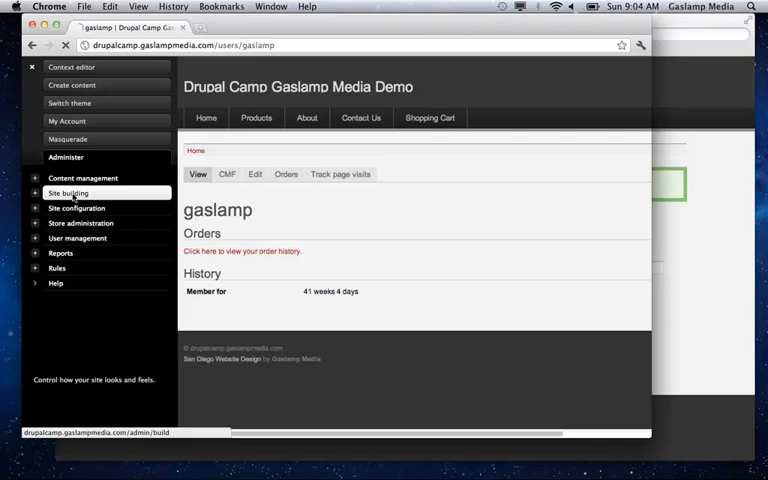
pyautogui.moveTo(76, 192)
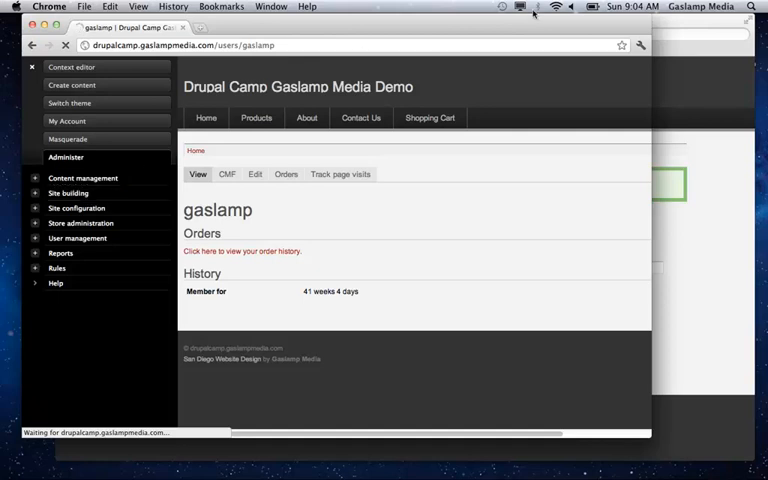
pyautogui.click(68, 192)
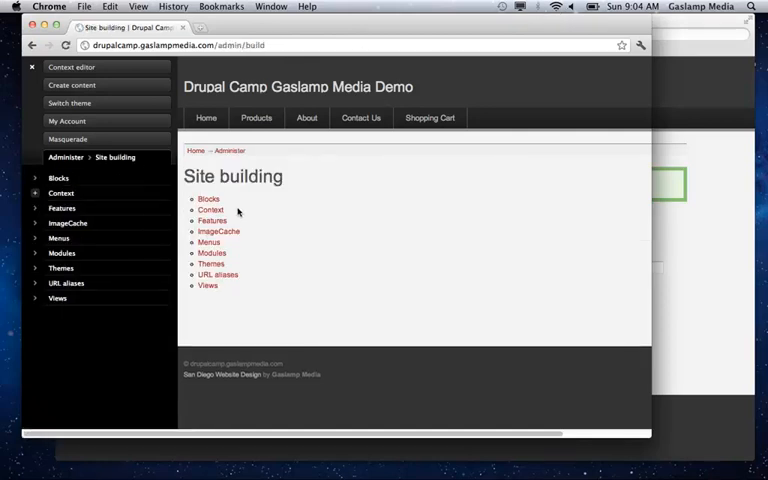
pyautogui.click(212, 252)
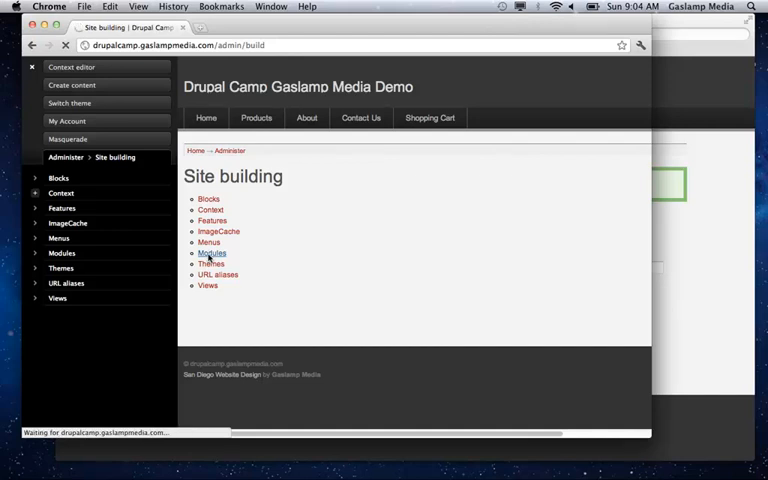
# - Search the Modules page for 'node checkout' and confirm Node Checkout is enabled under Ubercart Extra
pyautogui.click(212, 252)
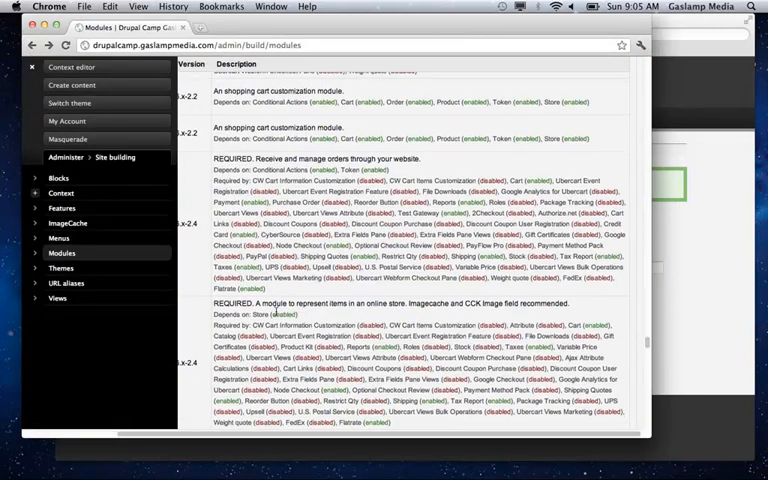
pyautogui.scroll(3)
pyautogui.write('uc ')
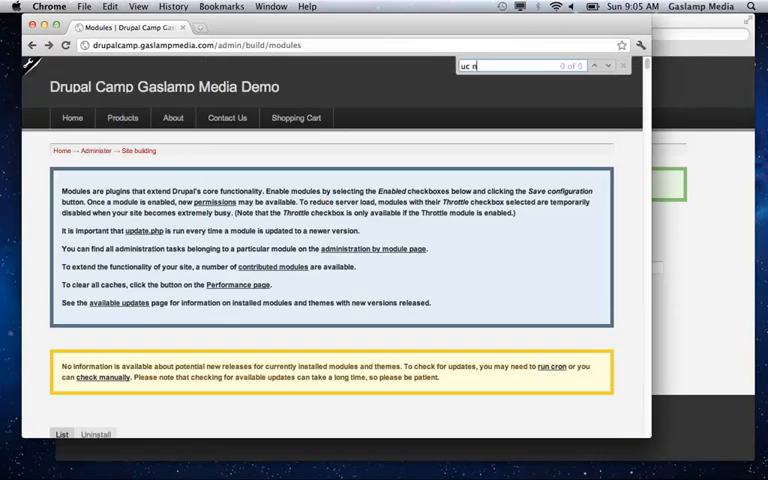
pyautogui.write('node checkout')
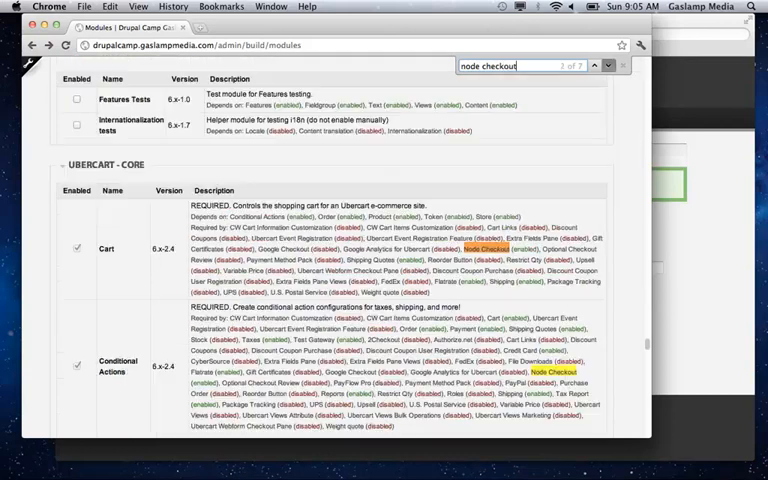
pyautogui.click(600, 66)
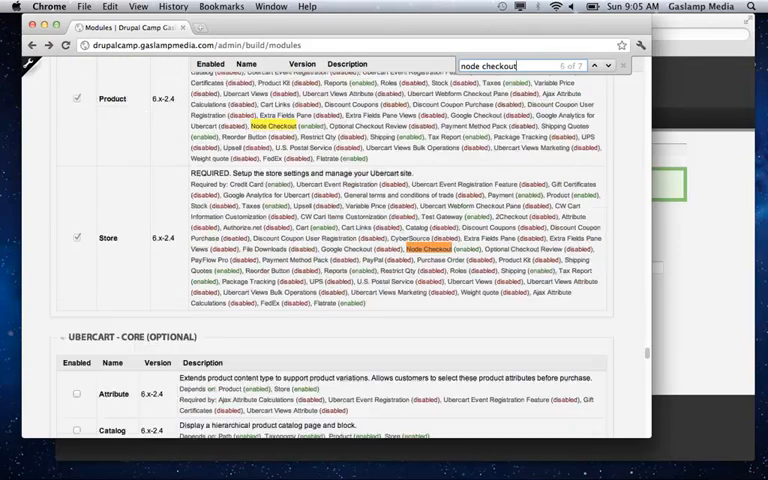
pyautogui.click(602, 66)
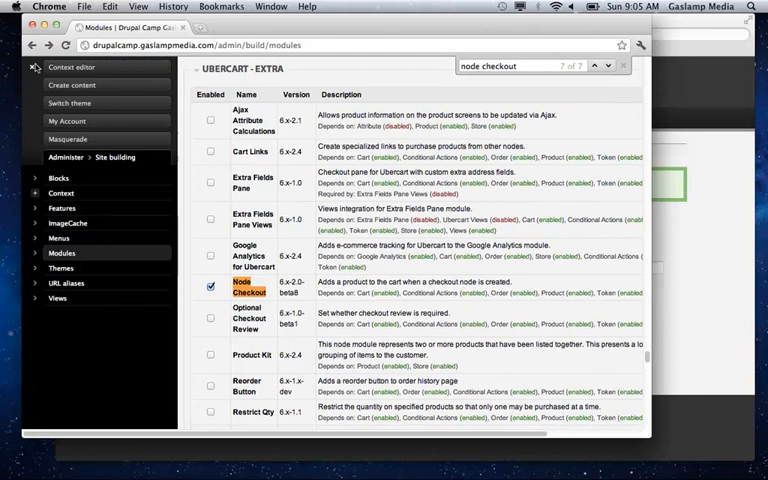
pyautogui.click(64, 156)
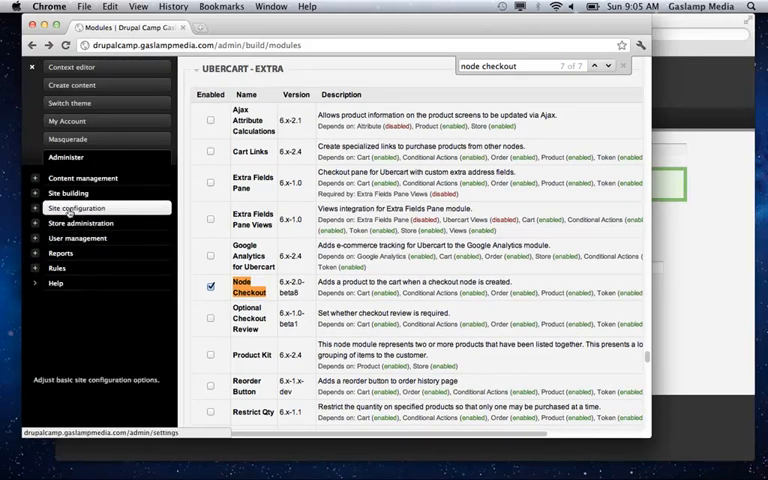
# - Visit Store administration, peek at Products, then head into the store Configuration page
pyautogui.click(84, 222)
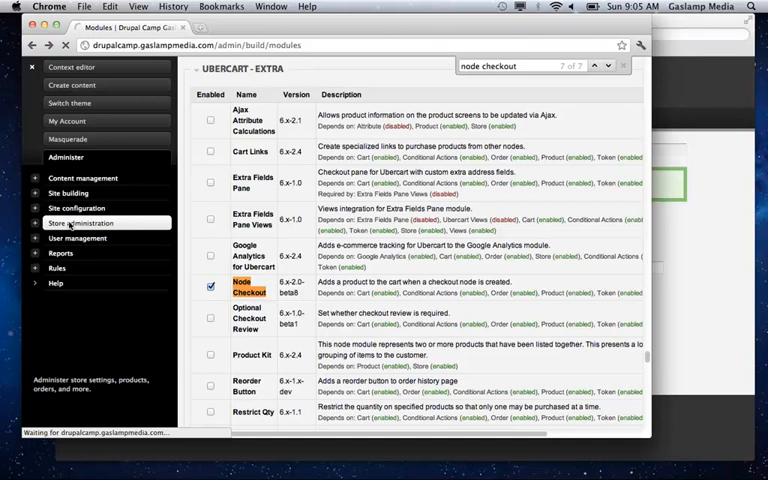
pyautogui.click(80, 224)
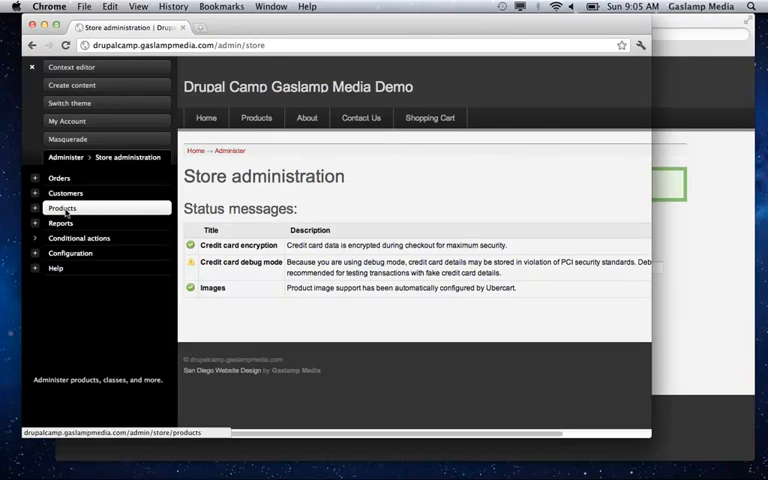
pyautogui.click(62, 208)
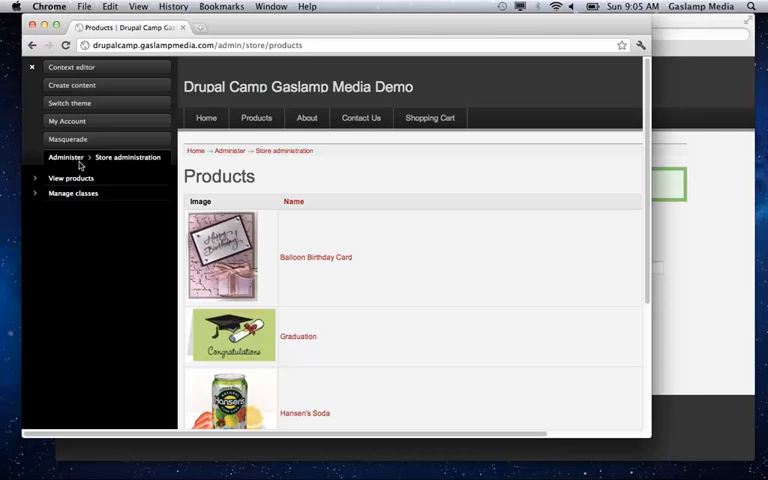
pyautogui.click(128, 156)
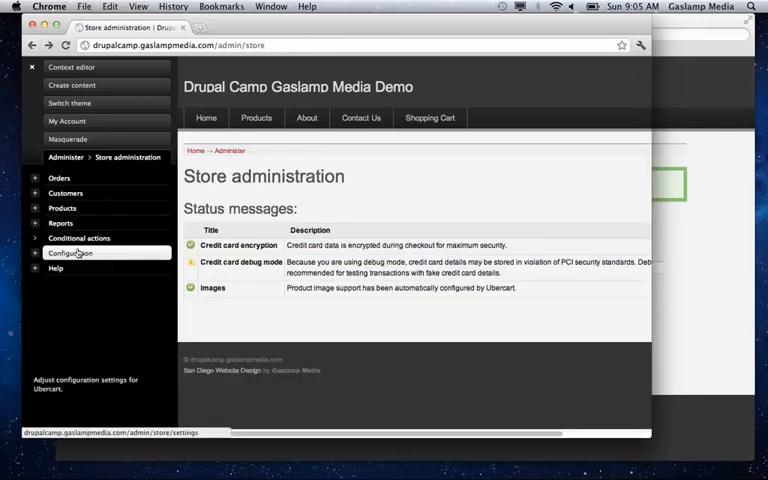
pyautogui.click(70, 252)
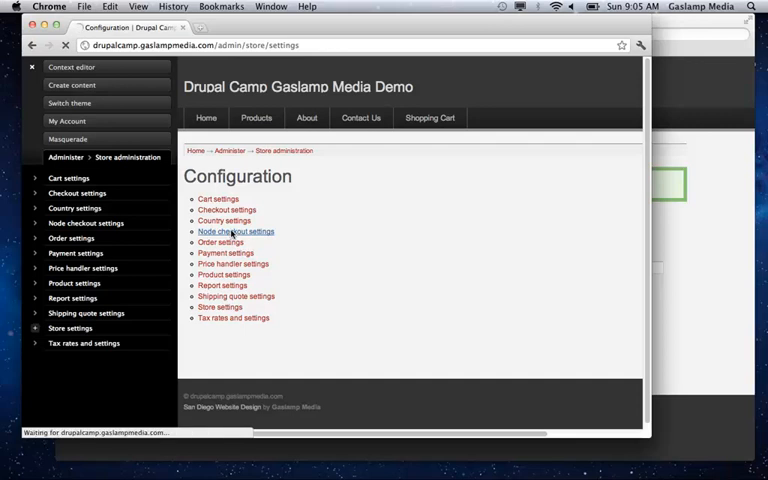
# - Review the Node checkout settings table mapping node types to products, including Jones Custom Label to jones
pyautogui.click(236, 232)
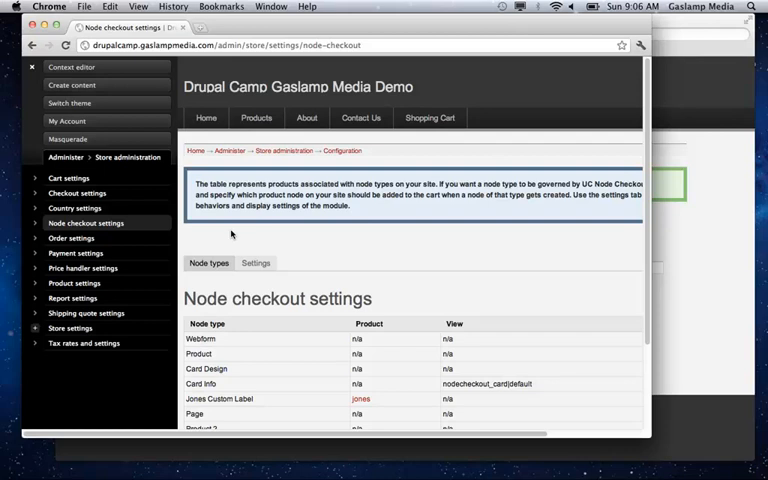
pyautogui.scroll(-3)
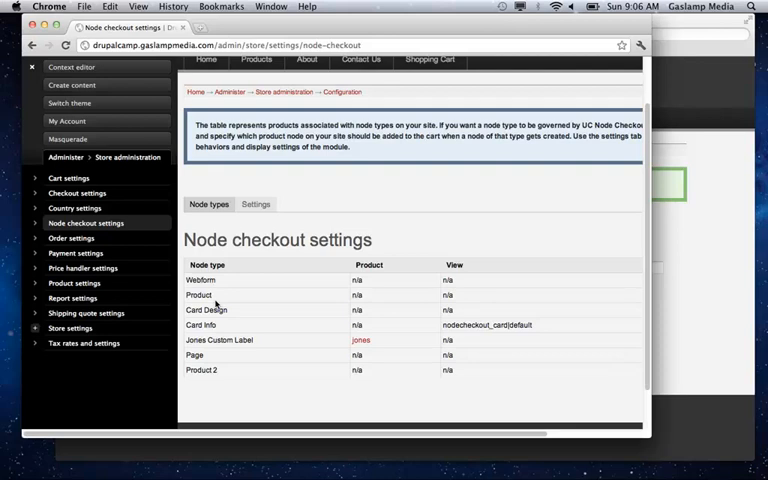
pyautogui.moveTo(208, 324)
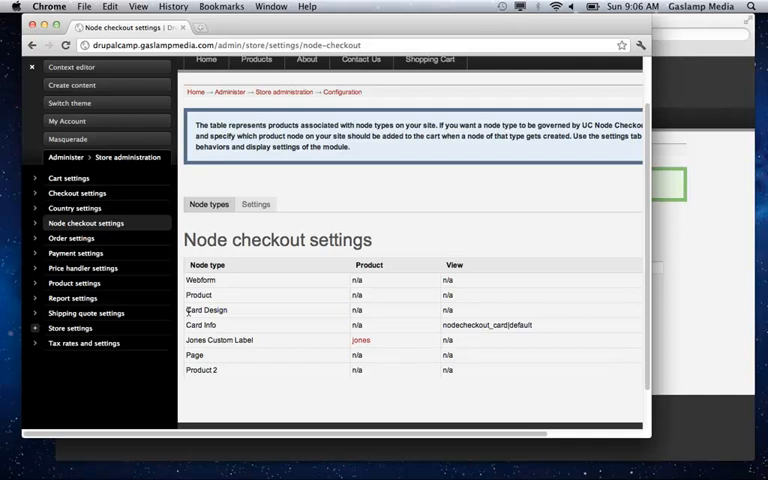
pyautogui.moveTo(232, 304)
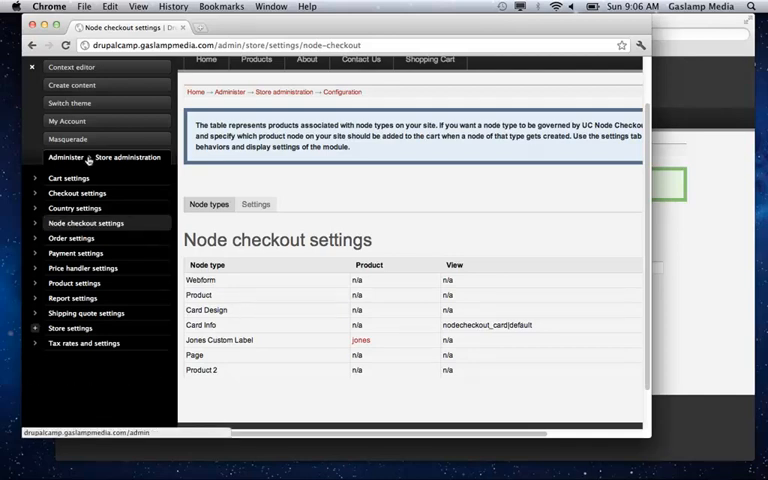
pyautogui.moveTo(92, 166)
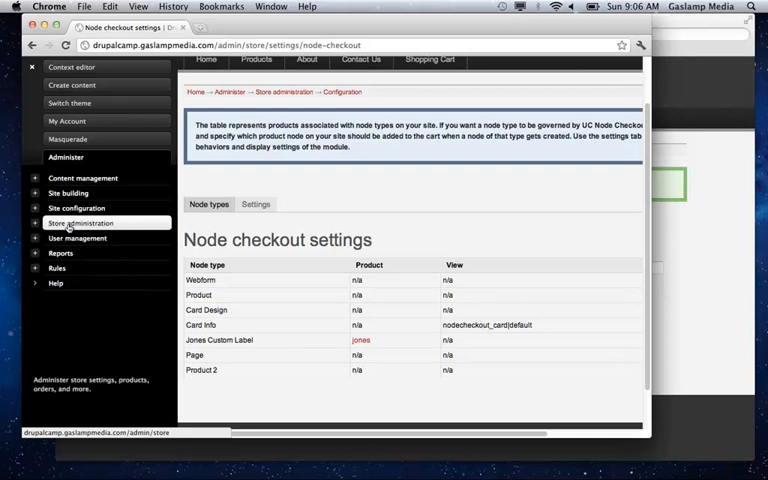
# - Go to Store administration > Products > Manage classes and edit the Product 1 class
pyautogui.click(80, 222)
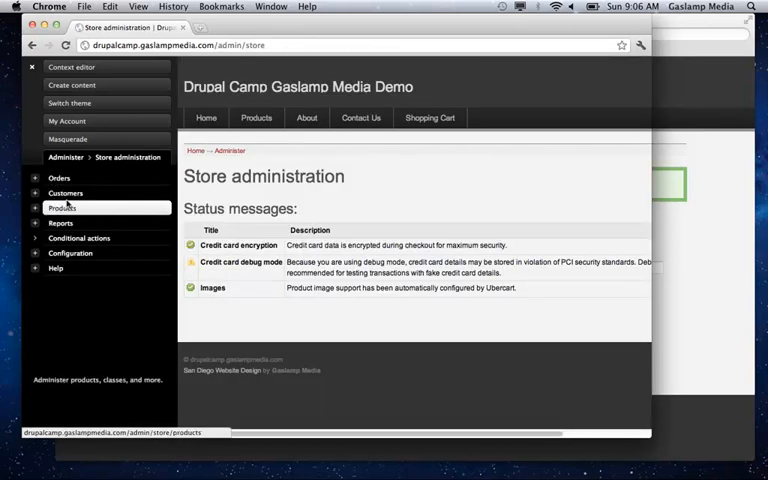
pyautogui.click(62, 208)
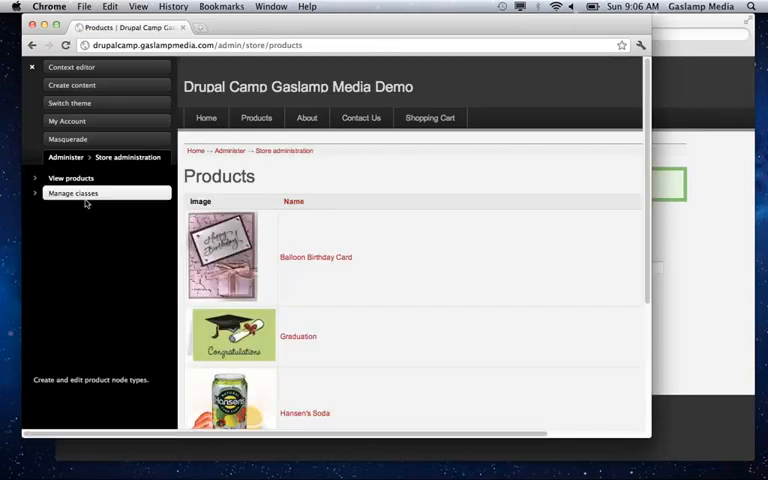
pyautogui.click(72, 192)
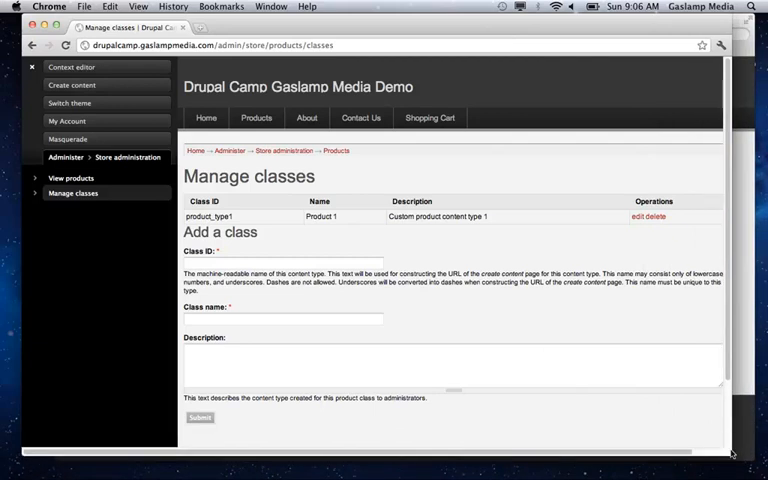
pyautogui.moveTo(700, 240)
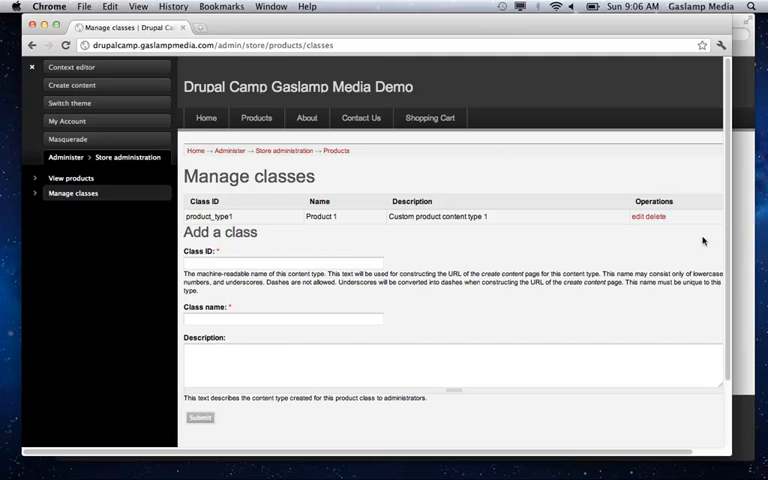
pyautogui.click(630, 216)
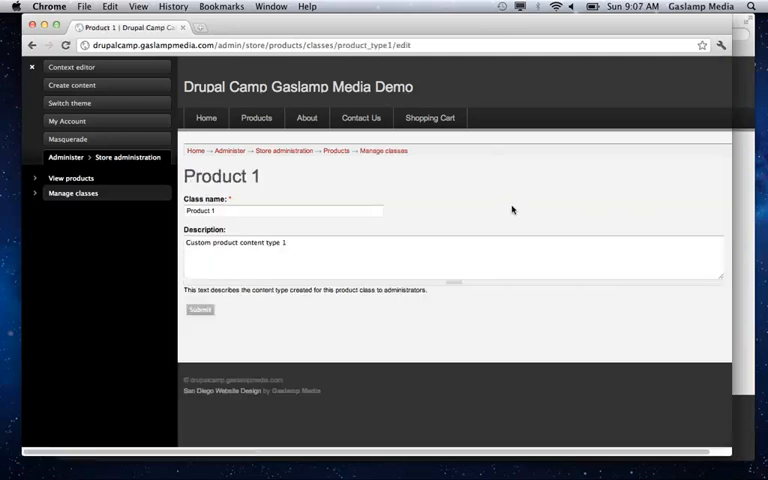
pyautogui.moveTo(508, 208)
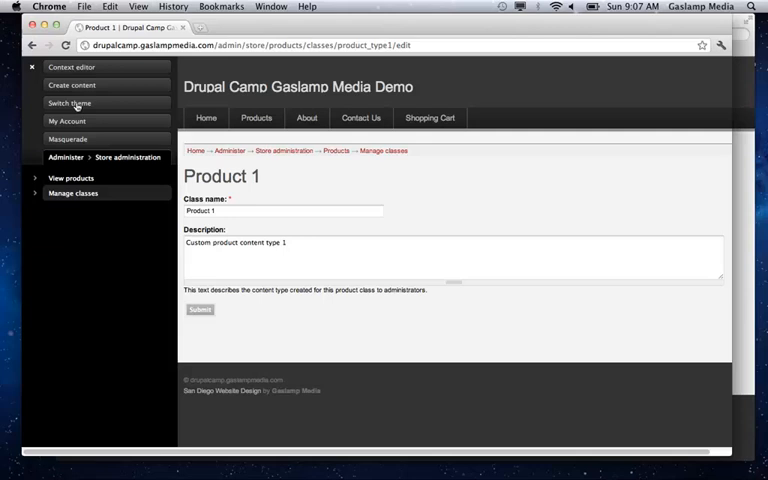
pyautogui.moveTo(72, 84)
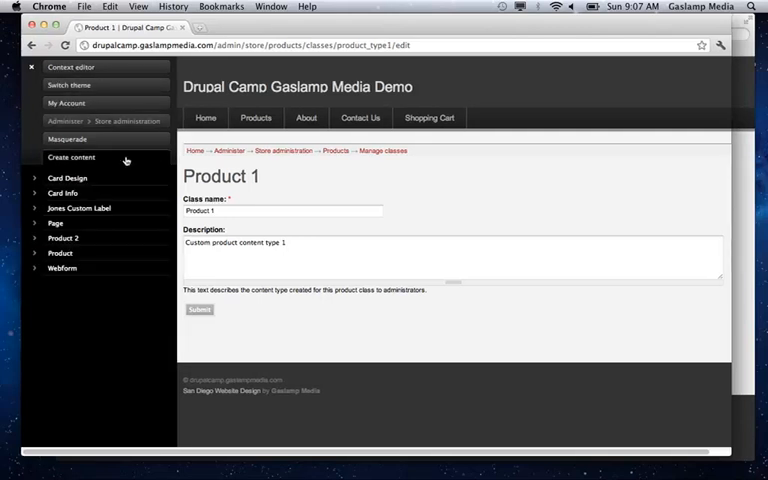
pyautogui.moveTo(72, 170)
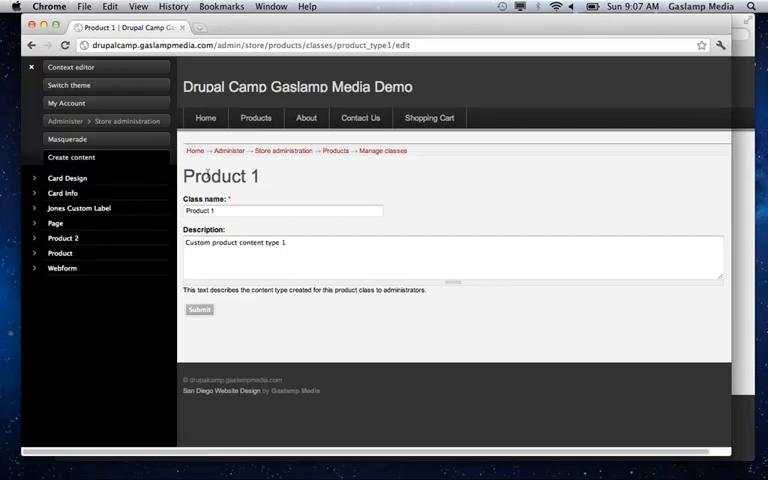
pyautogui.moveTo(228, 224)
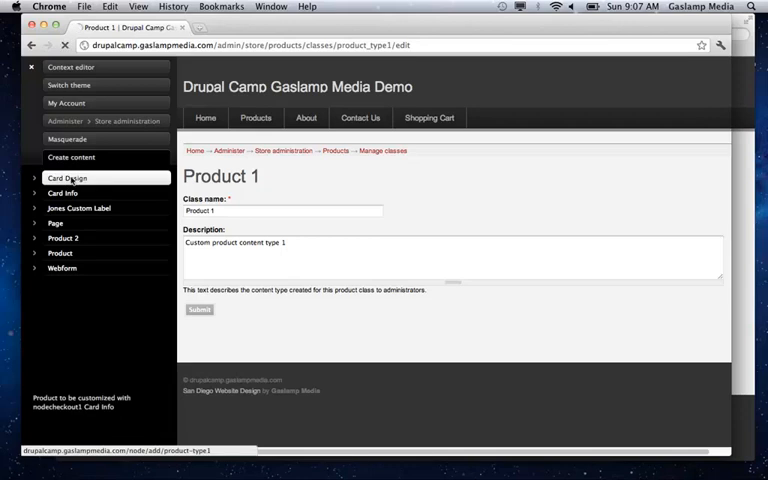
# - Browse the Create content entries (Card Design, Card Info, Jones Custom Label) and start a new Card Design
pyautogui.click(68, 176)
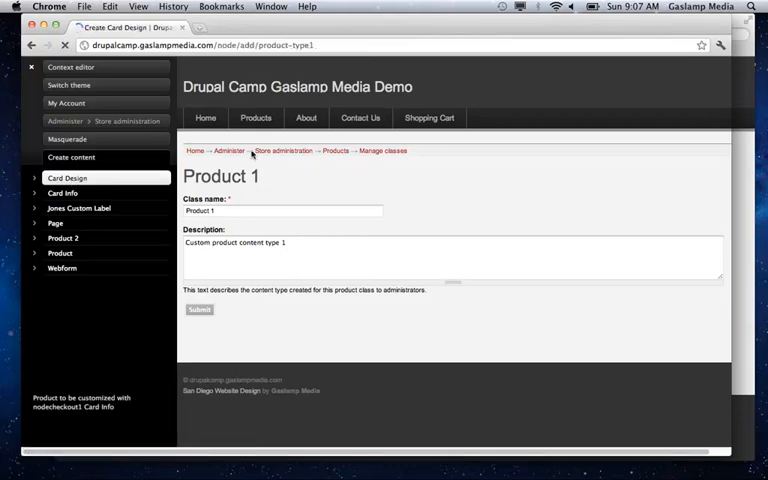
pyautogui.click(68, 176)
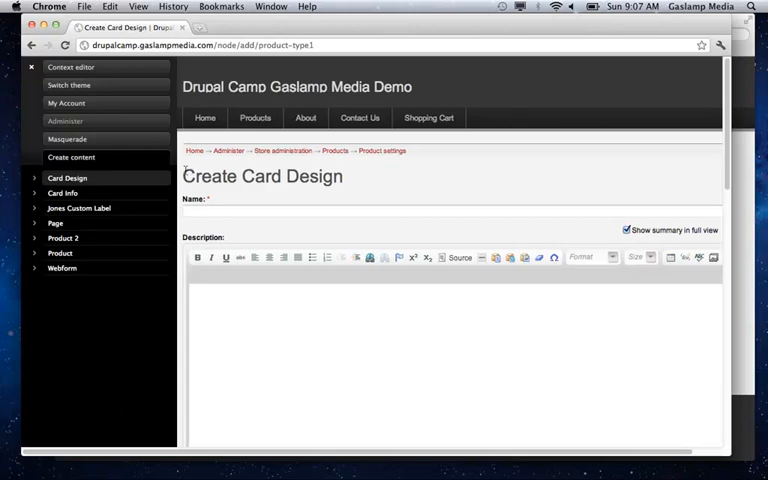
pyautogui.click(62, 192)
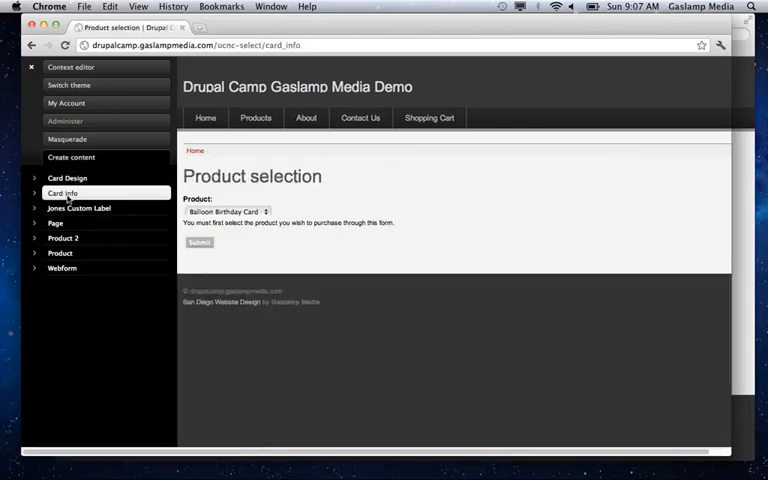
pyautogui.click(78, 208)
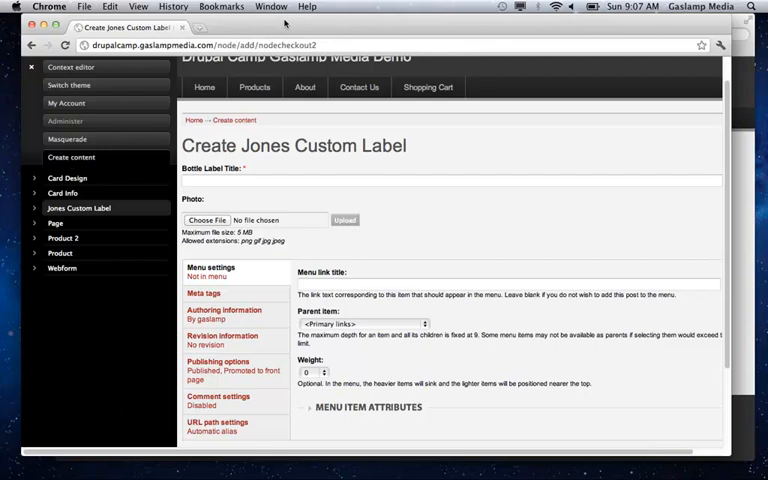
pyautogui.moveTo(208, 220)
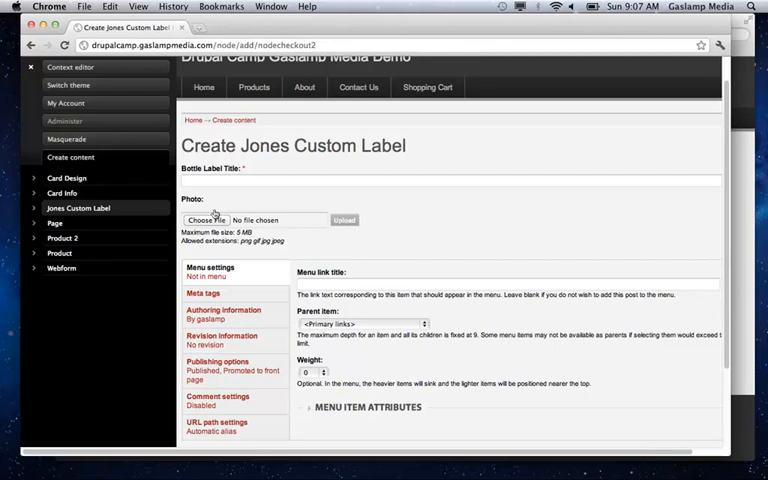
pyautogui.moveTo(70, 160)
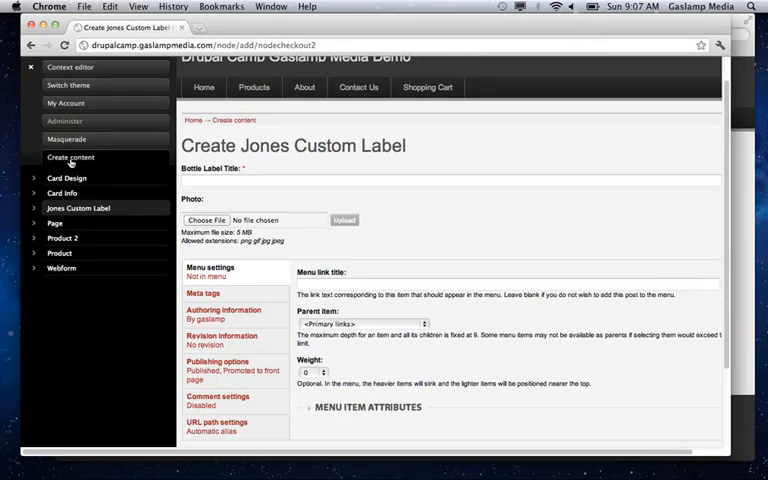
pyautogui.click(54, 222)
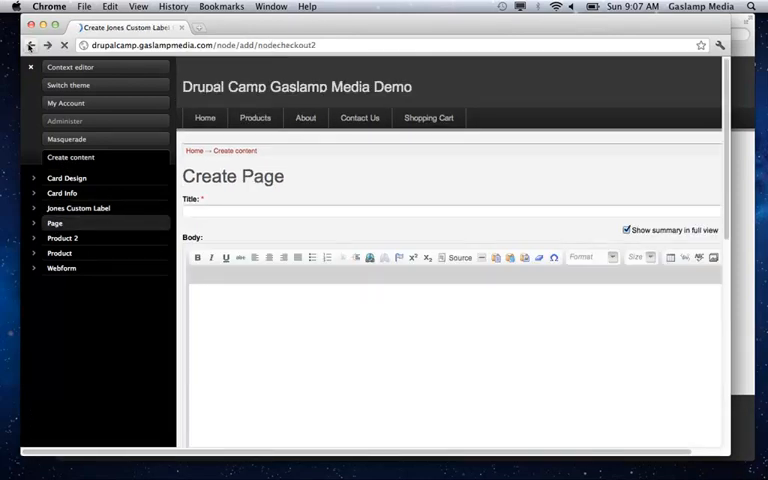
pyautogui.click(68, 178)
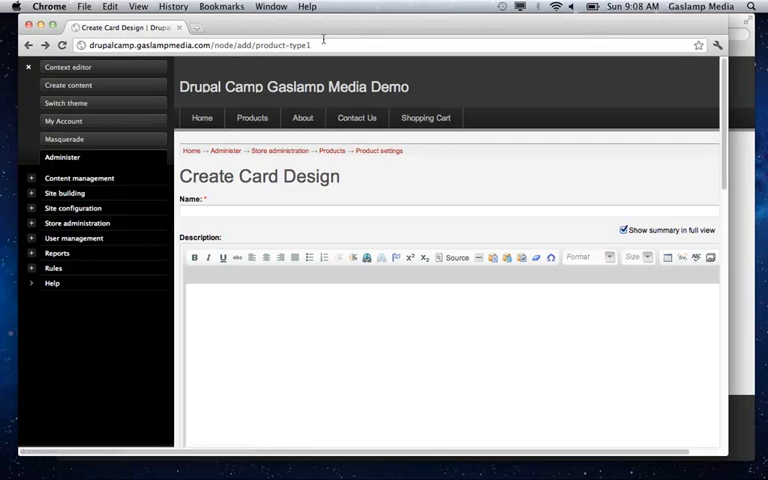
# - Return via Administer > Store administration > Configuration to the Node checkout settings page
pyautogui.click(62, 156)
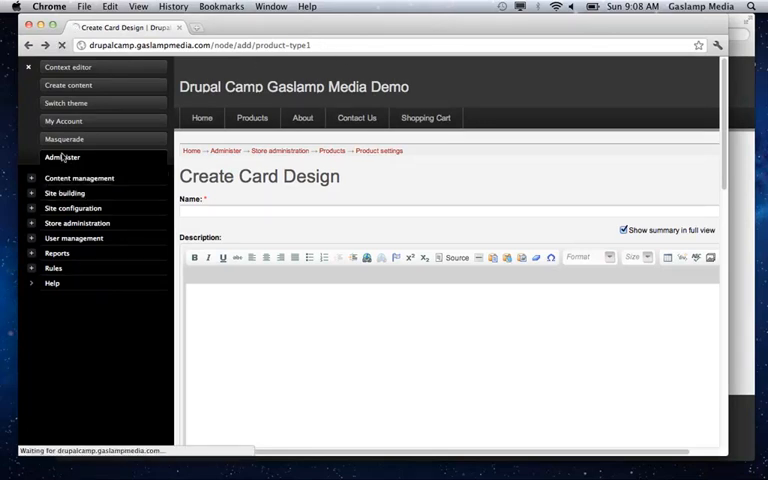
pyautogui.click(62, 156)
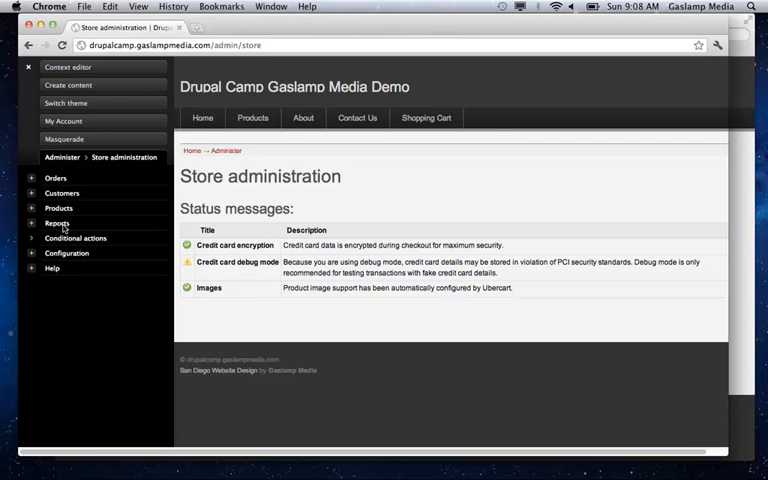
pyautogui.moveTo(58, 224)
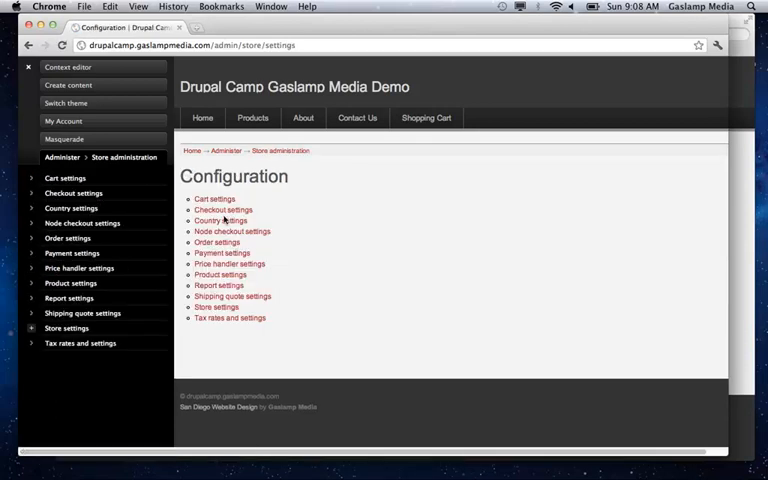
pyautogui.click(232, 232)
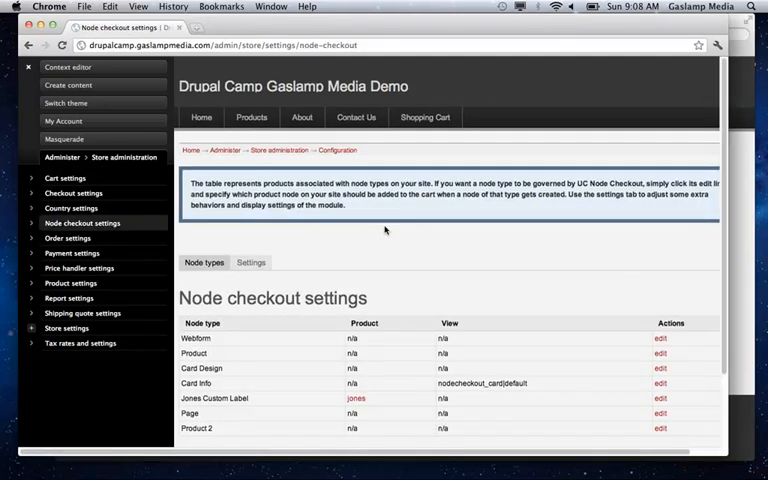
pyautogui.moveTo(262, 382)
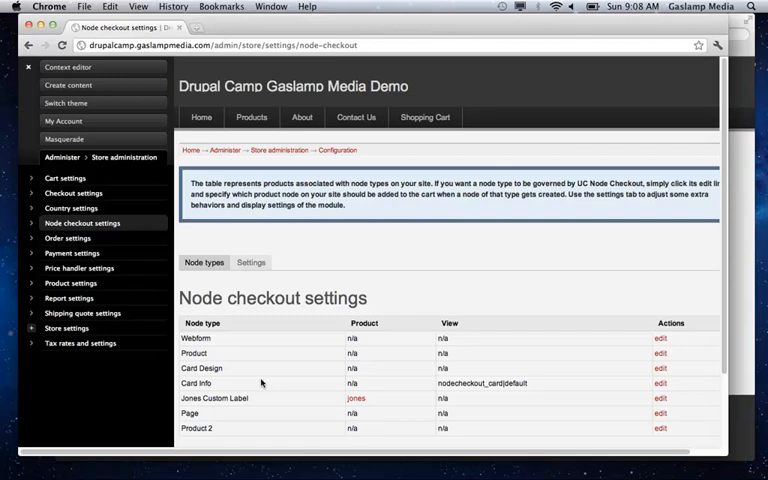
pyautogui.moveTo(532, 358)
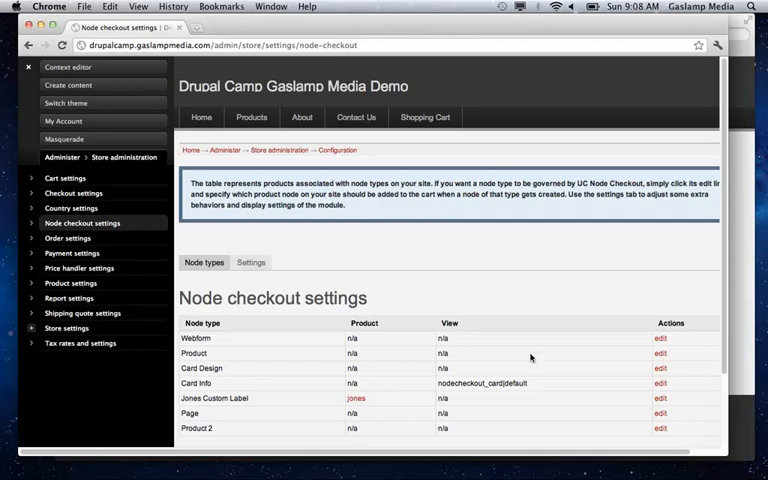
pyautogui.moveTo(656, 384)
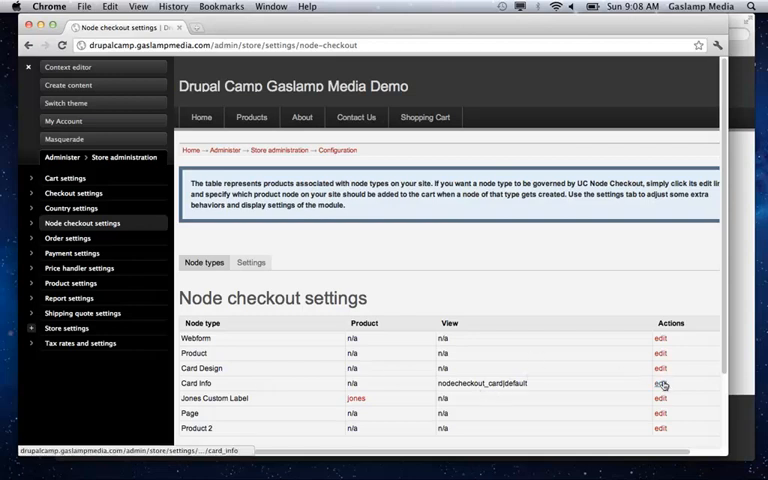
# - Edit the Card Info row to review its product NID and view checkout settings
pyautogui.click(660, 384)
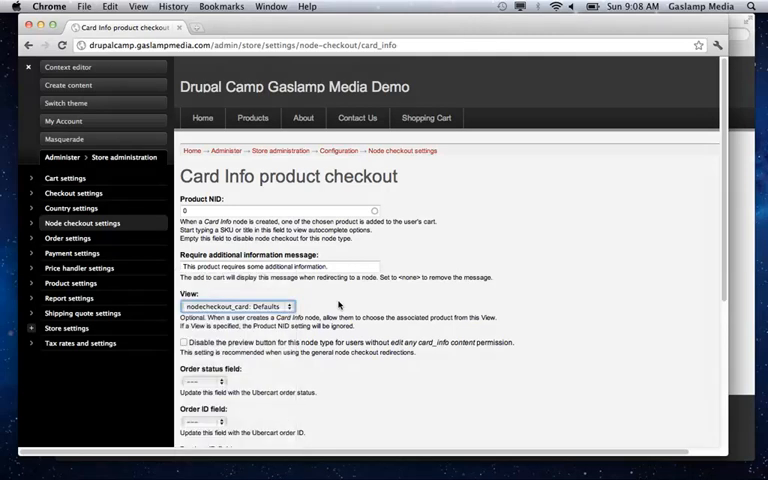
pyautogui.moveTo(62, 156)
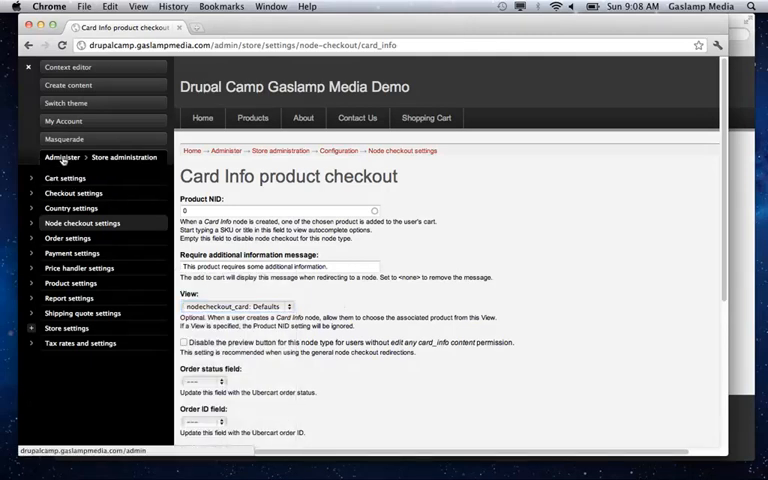
pyautogui.moveTo(66, 176)
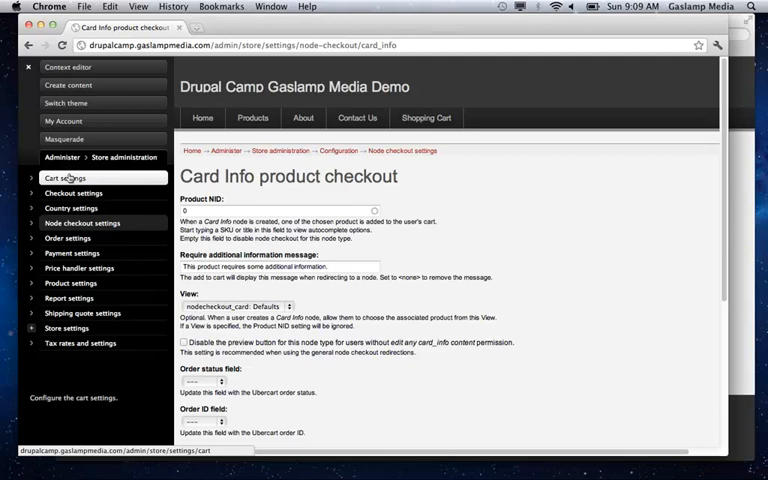
pyautogui.moveTo(68, 178)
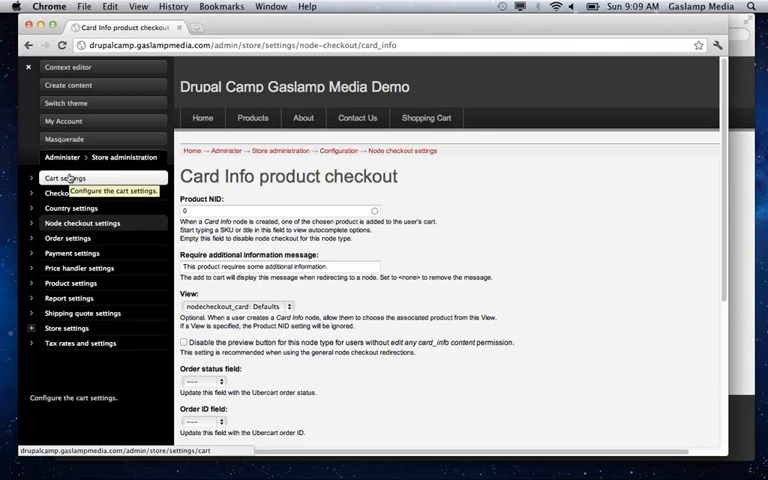
pyautogui.moveTo(68, 176)
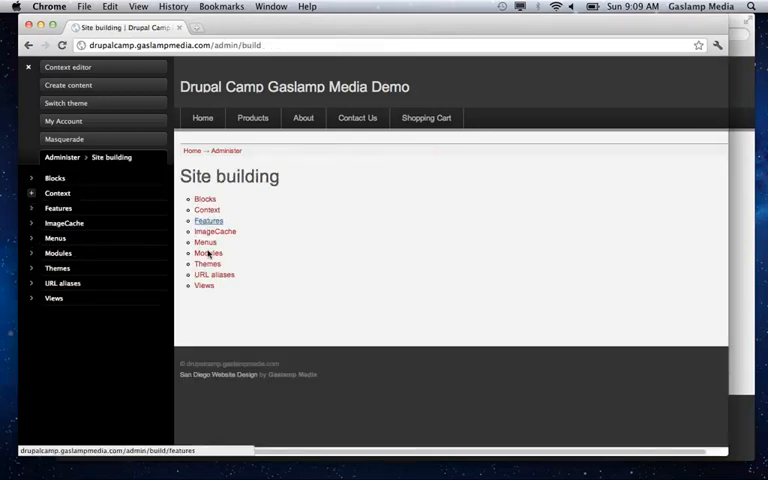
# - Locate the nodecheckout_card view in the site Views list and start editing it
pyautogui.click(204, 284)
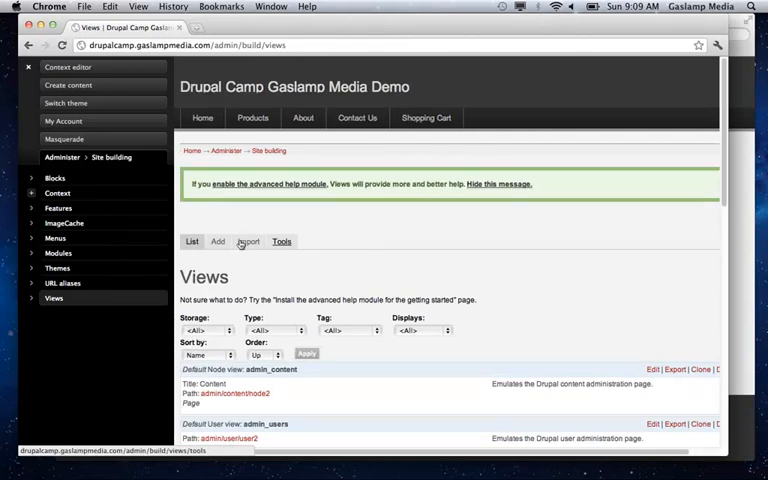
pyautogui.scroll(-3)
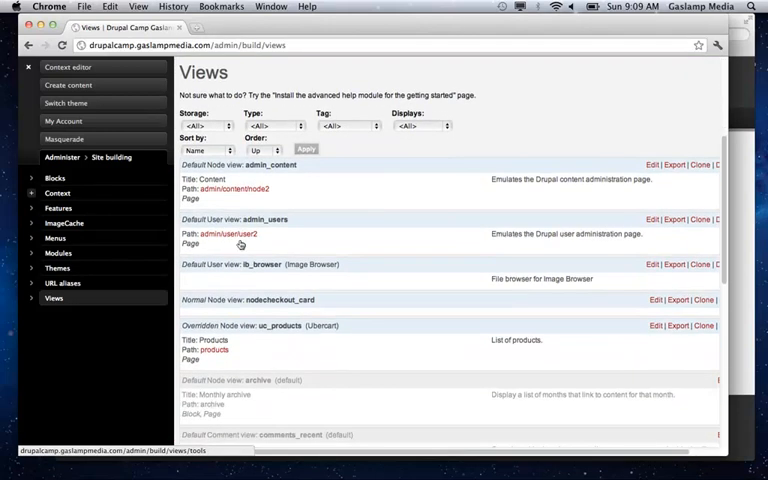
pyautogui.scroll(-3)
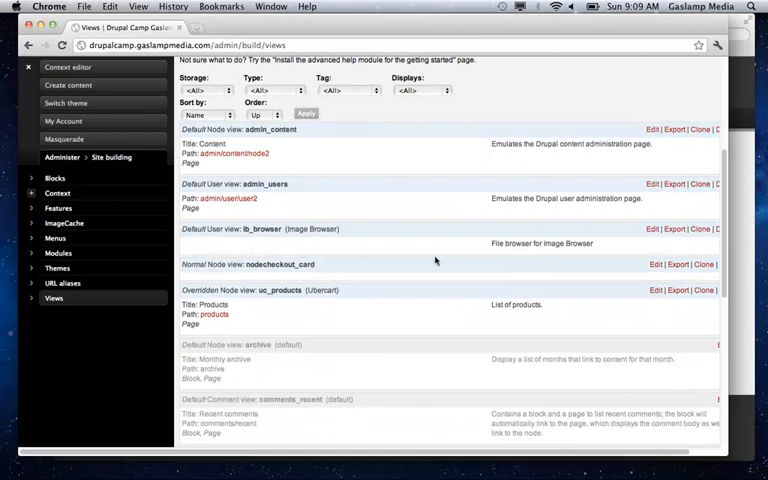
pyautogui.moveTo(646, 272)
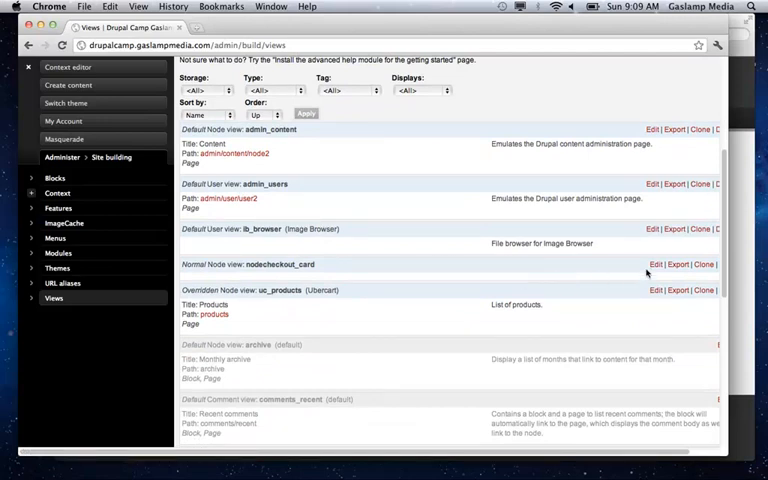
pyautogui.click(652, 264)
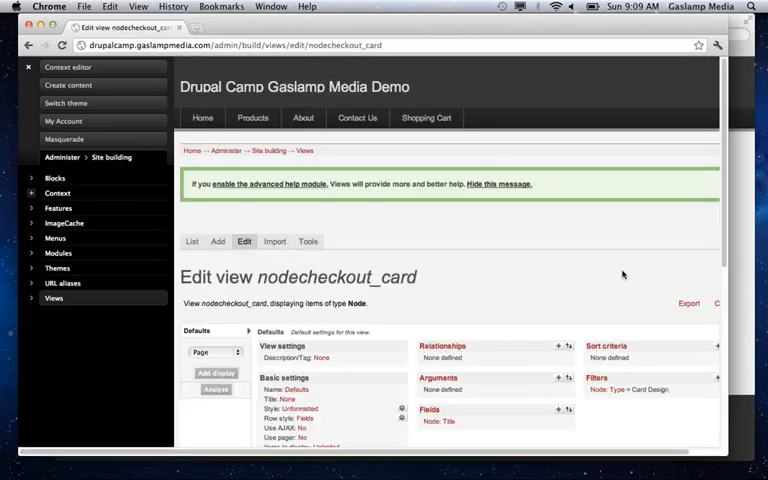
# - Look over the view's settings and switch to the storefront's Create Jones Custom Label form
pyautogui.scroll(-3)
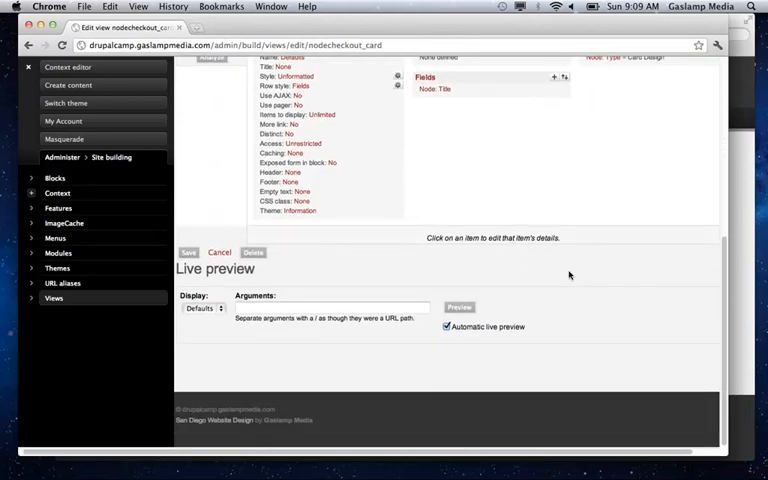
pyautogui.scroll(3)
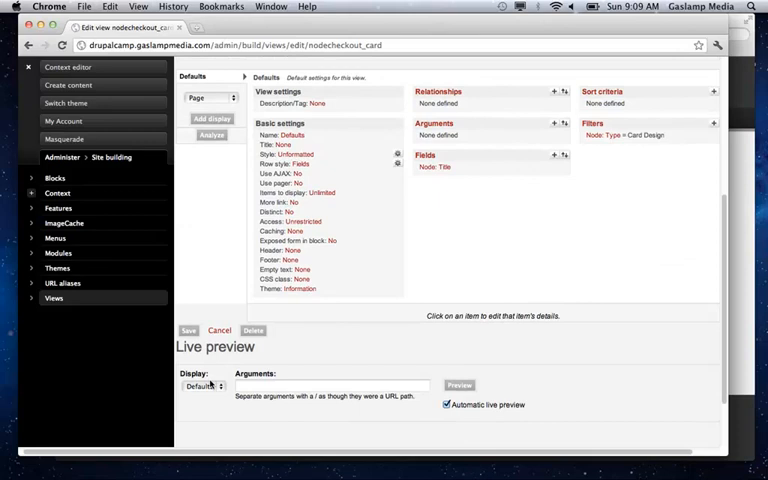
pyautogui.click(456, 384)
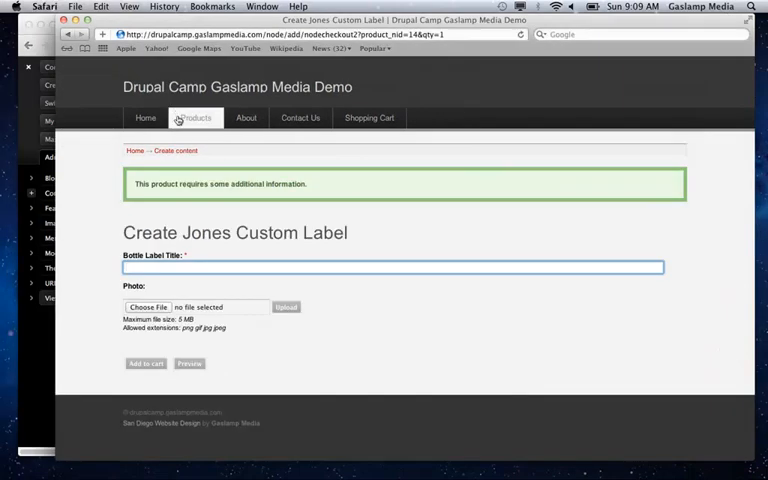
# - Add the Balloon Birthday Card from Products to reach its Create Card Info form, then return to the view editor
pyautogui.click(196, 116)
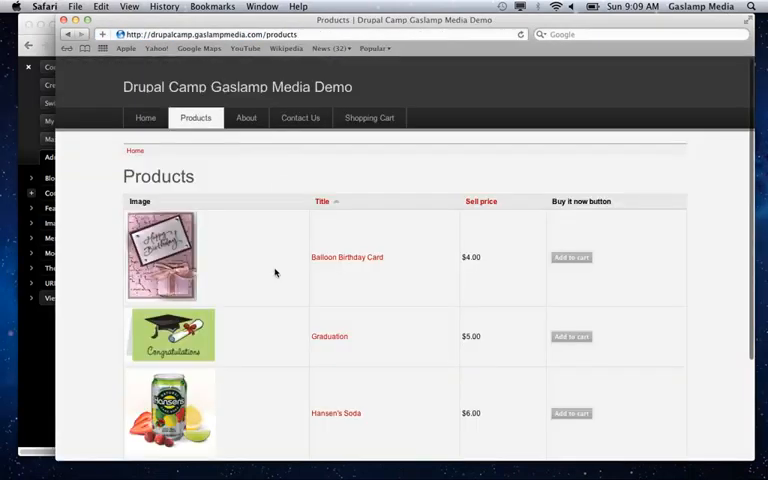
pyautogui.click(570, 256)
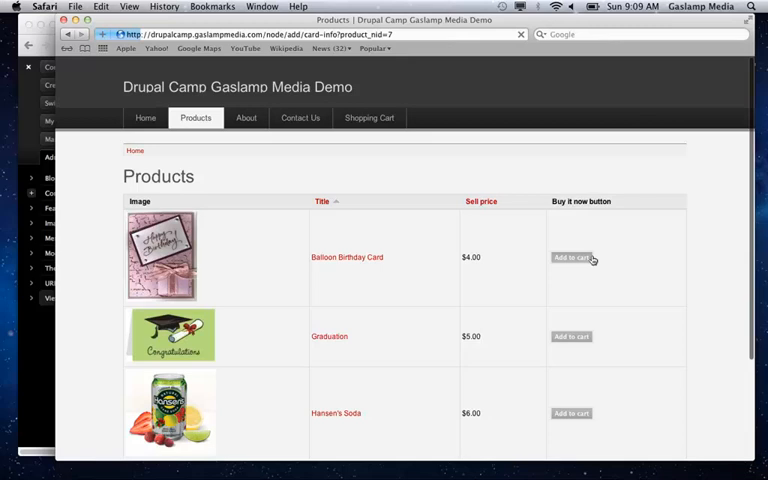
pyautogui.click(570, 256)
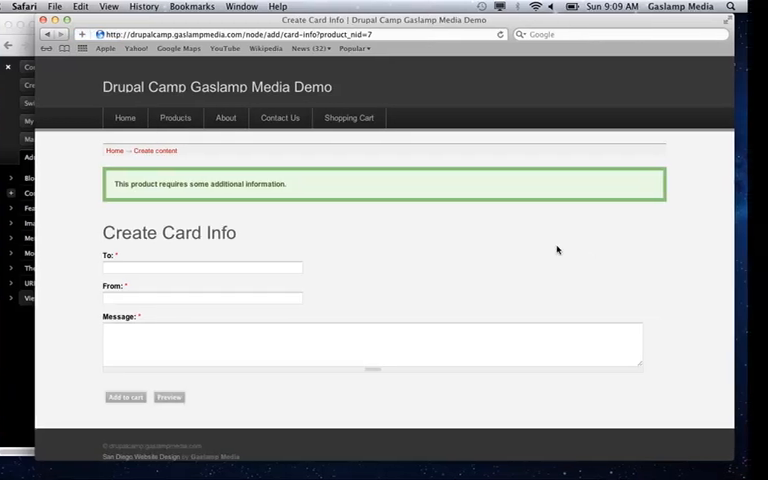
pyautogui.click(176, 116)
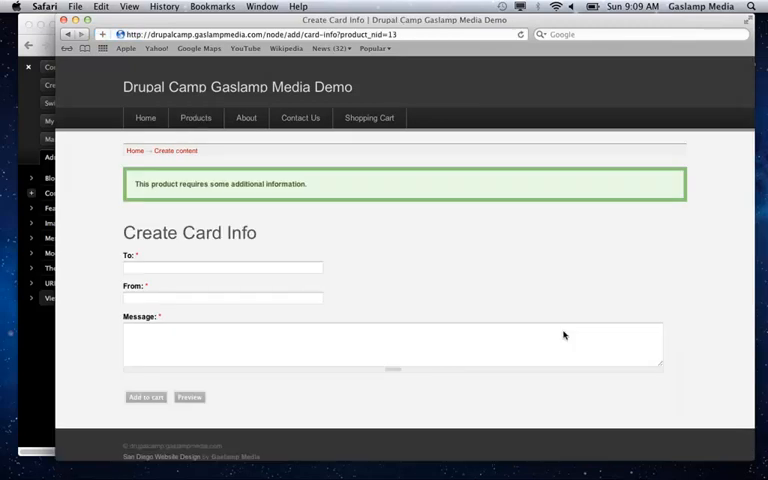
pyautogui.moveTo(62, 348)
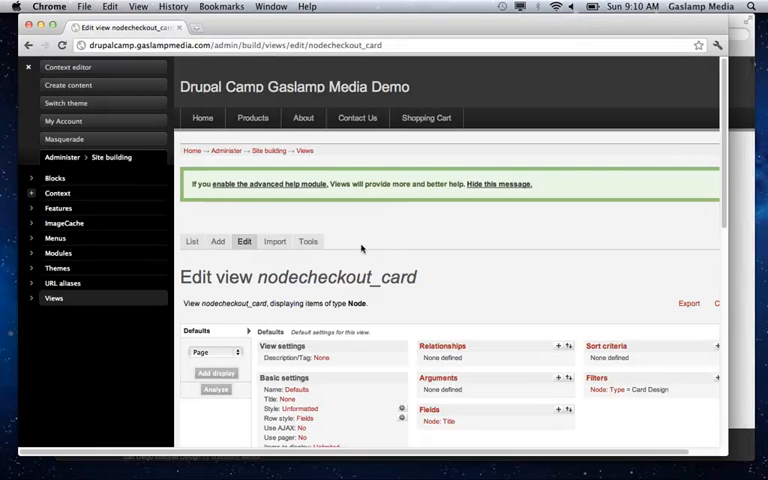
pyautogui.moveTo(70, 232)
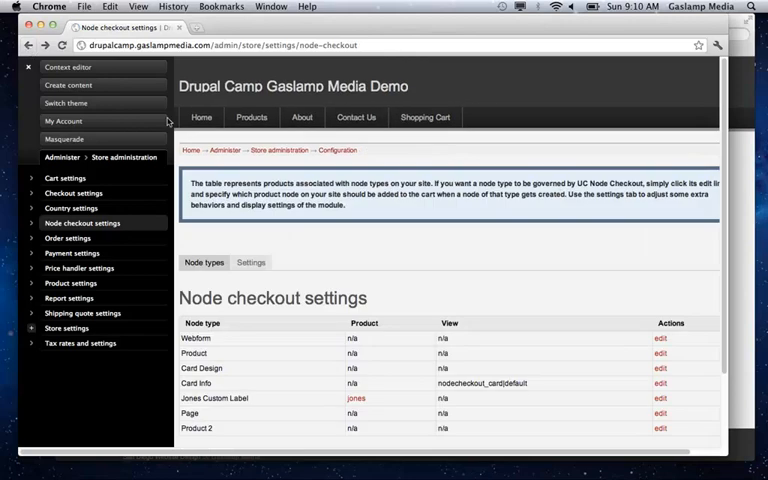
# - Review the Jones Custom Label checkout settings (product NID, message, view) and return to the Administer menu
pyautogui.scroll(-3)
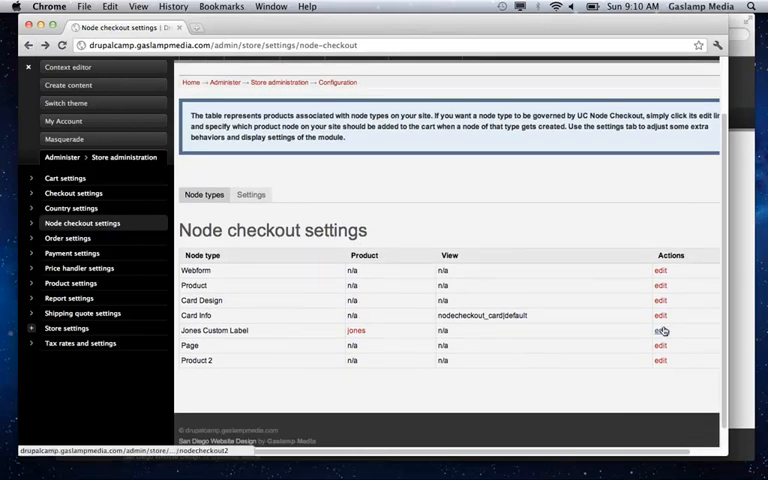
pyautogui.click(660, 330)
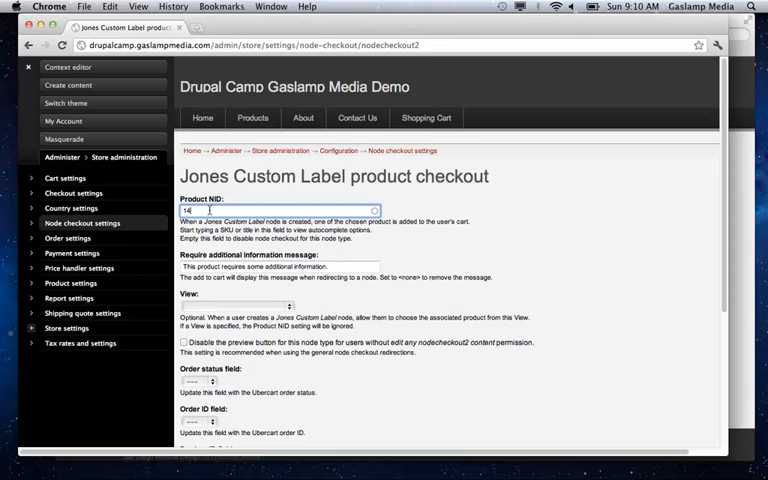
pyautogui.moveTo(636, 164)
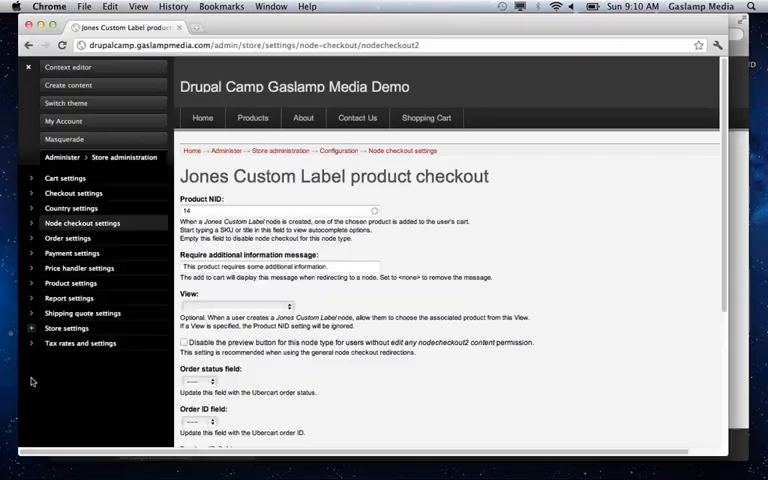
pyautogui.click(280, 212)
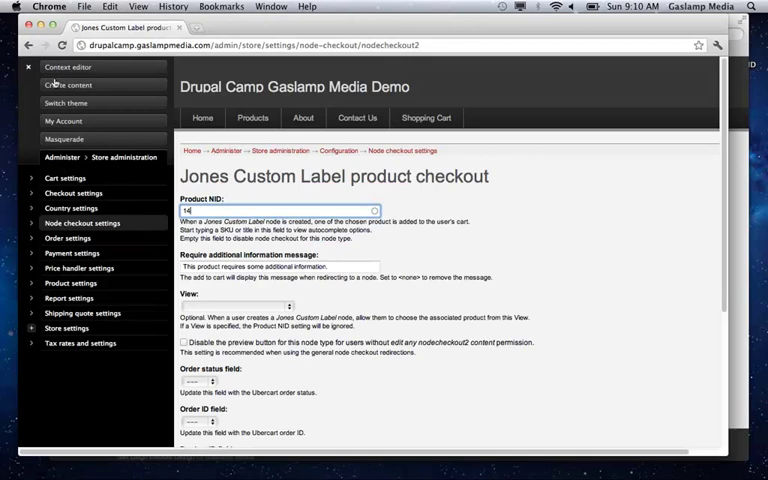
pyautogui.click(62, 156)
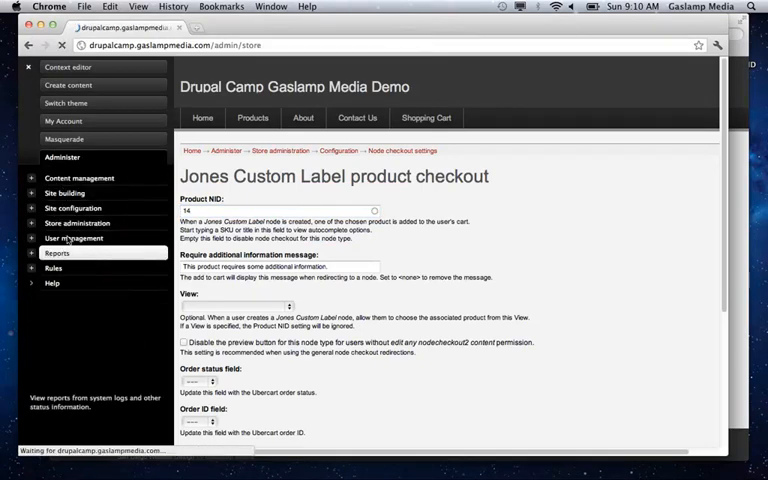
# - Go to Store administration Orders and view order 3
pyautogui.click(78, 224)
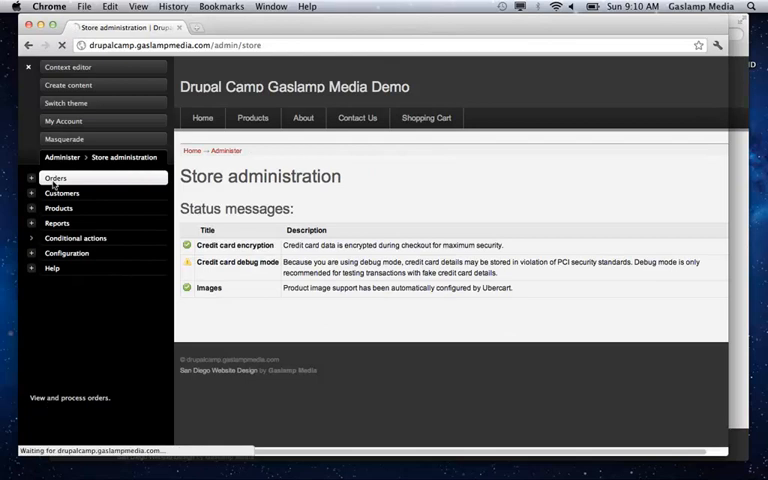
pyautogui.click(56, 176)
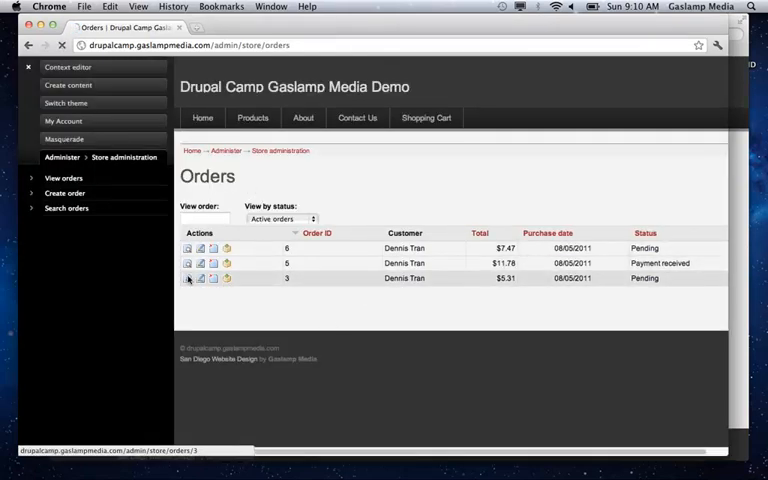
pyautogui.click(188, 278)
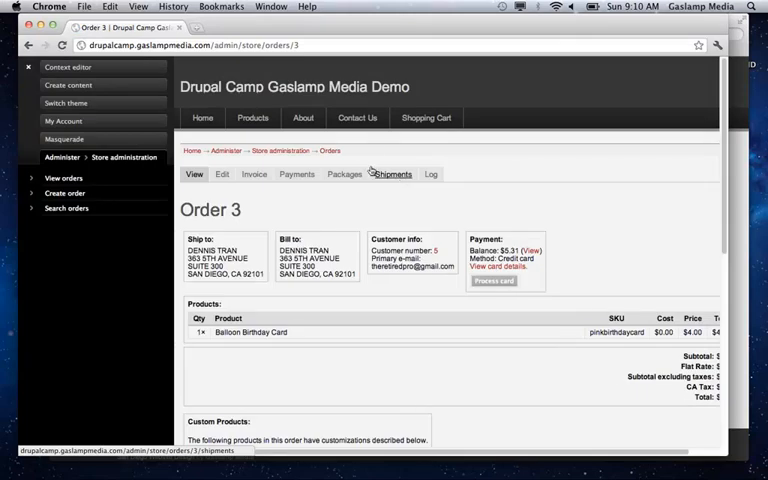
# - Find the Custom Products section and show the Card Info attached to the Balloon Birthday Card
pyautogui.scroll(-3)
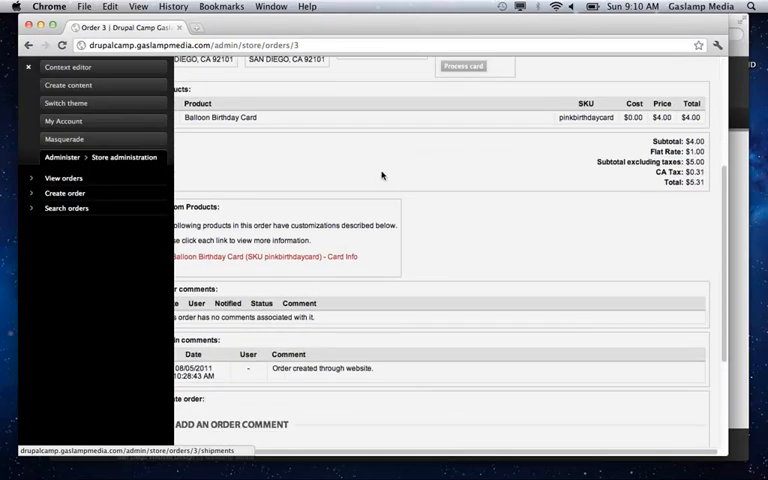
pyautogui.scroll(-3)
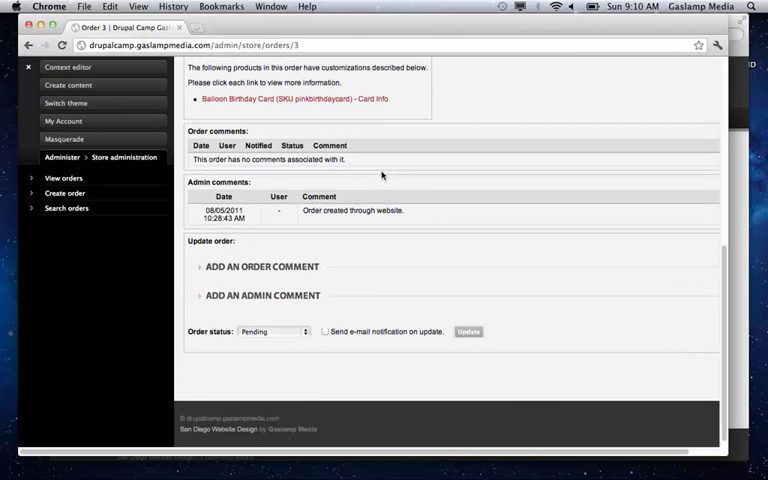
pyautogui.scroll(3)
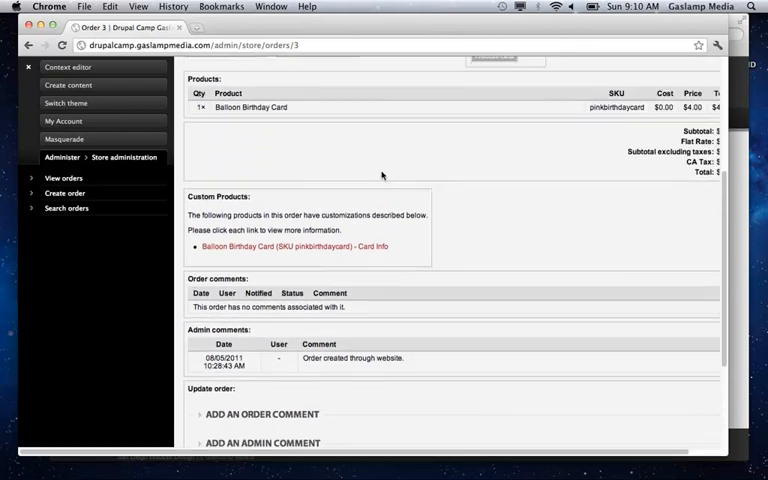
pyautogui.scroll(3)
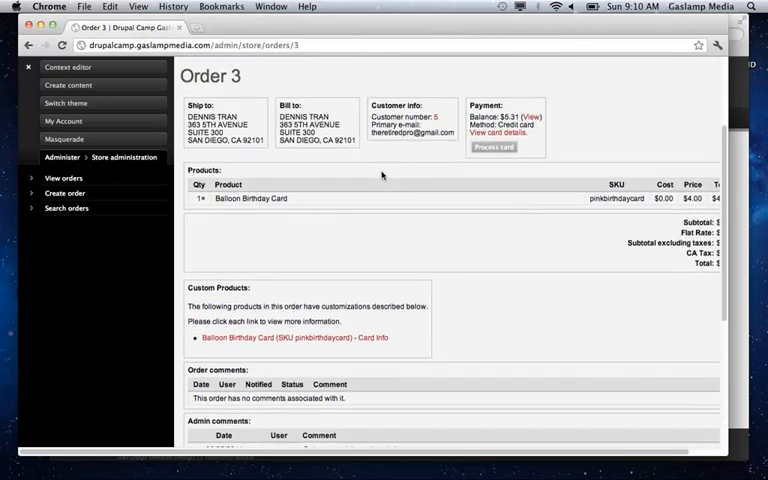
pyautogui.moveTo(448, 196)
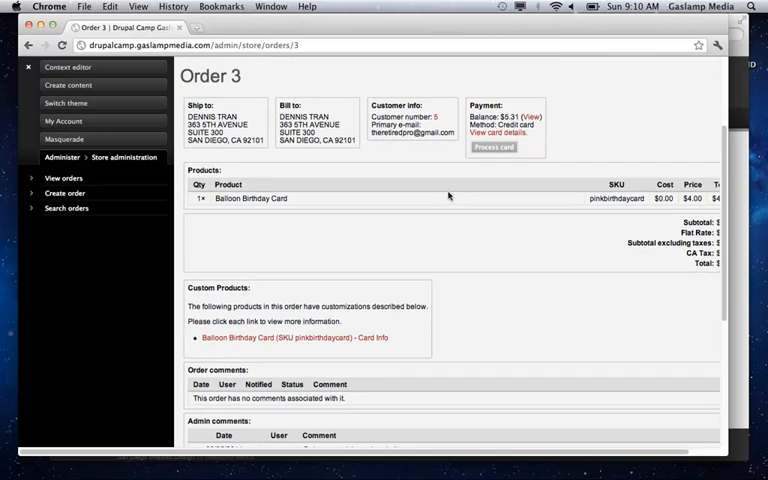
pyautogui.moveTo(290, 338)
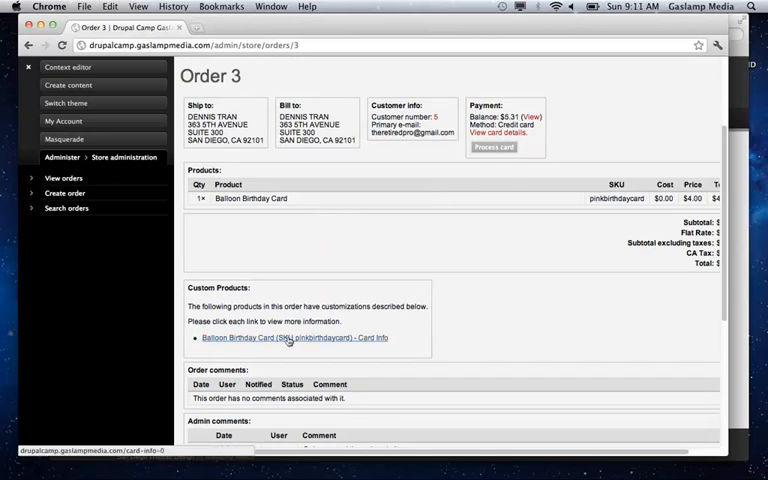
pyautogui.click(290, 338)
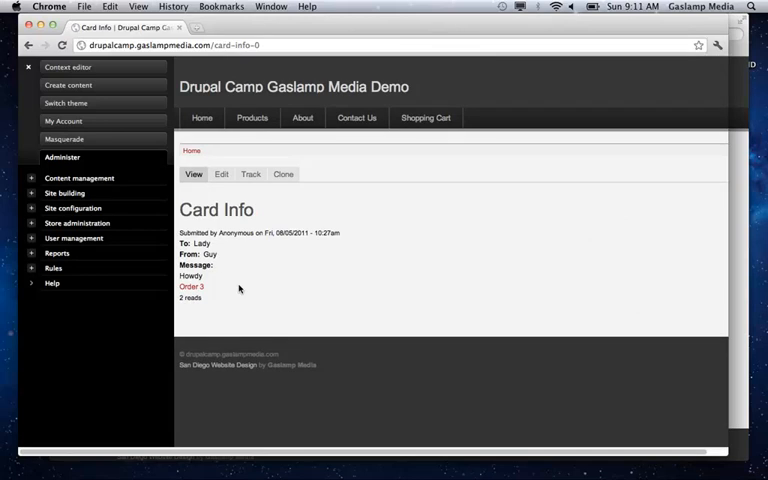
# - Return to order 3, then go to the main Administer overview page
pyautogui.click(190, 288)
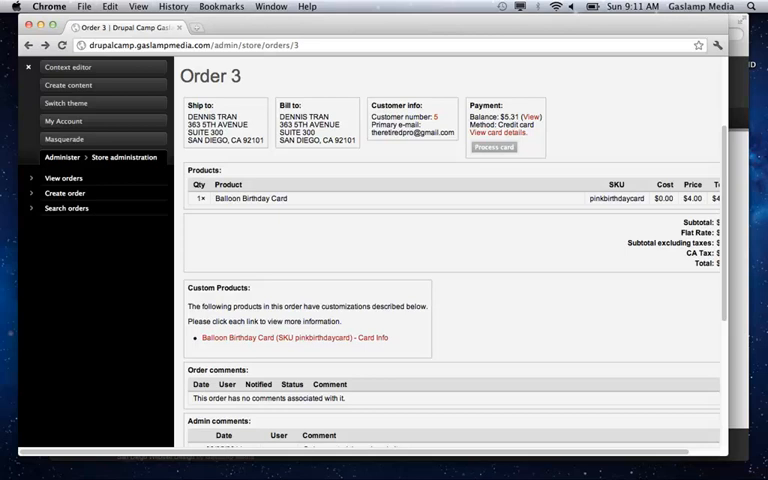
pyautogui.moveTo(228, 336)
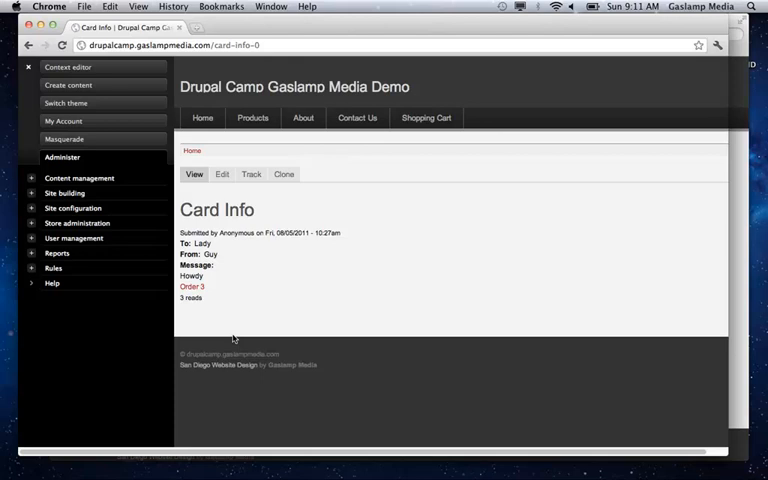
pyautogui.click(62, 156)
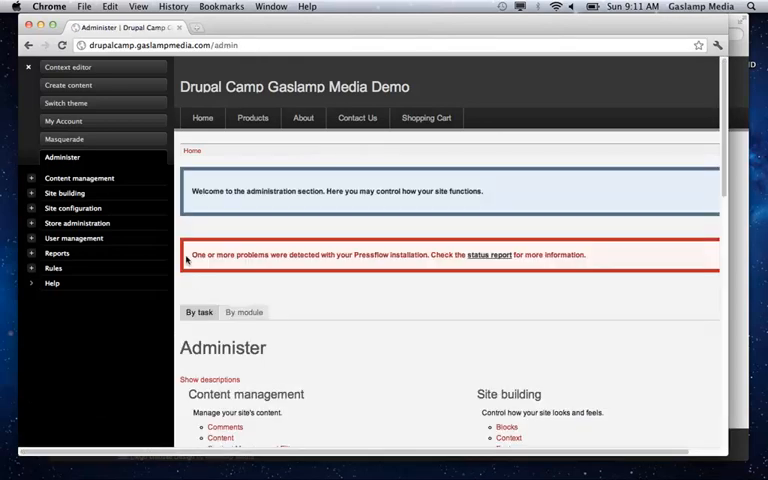
# - Check the 'create card_info content' row on the User management Permissions page
pyautogui.scroll(-3)
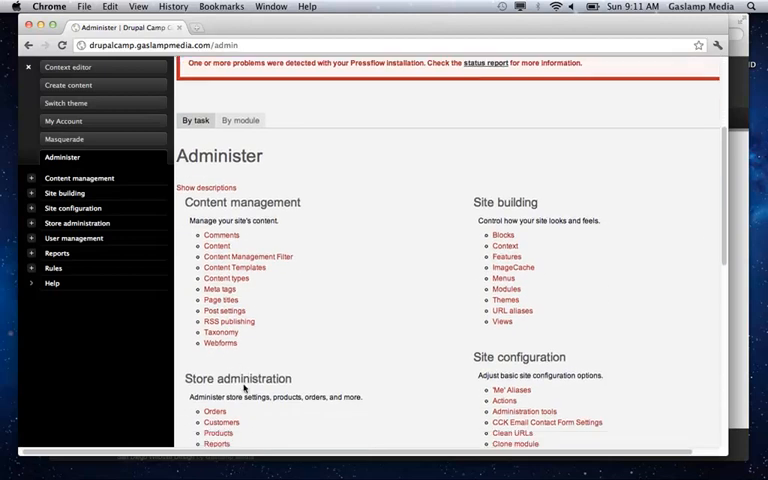
pyautogui.scroll(-3)
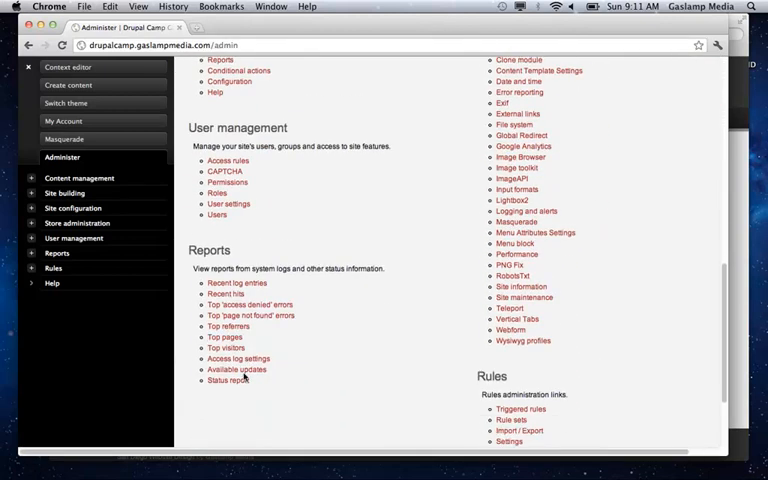
pyautogui.moveTo(228, 184)
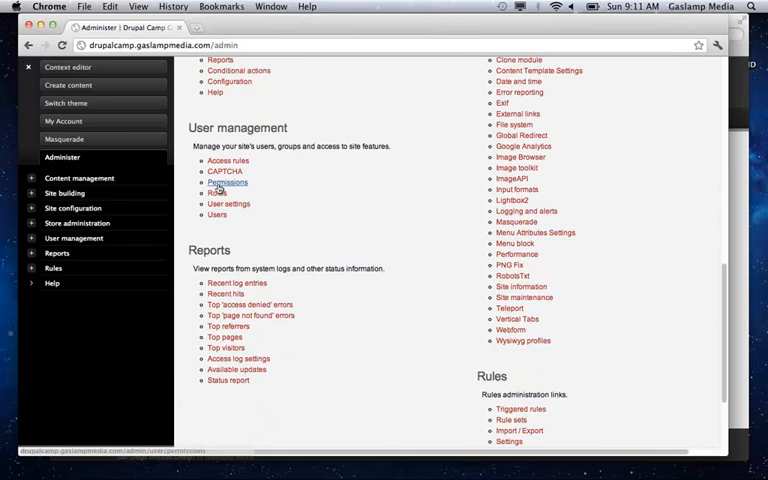
pyautogui.click(228, 184)
pyautogui.write('create')
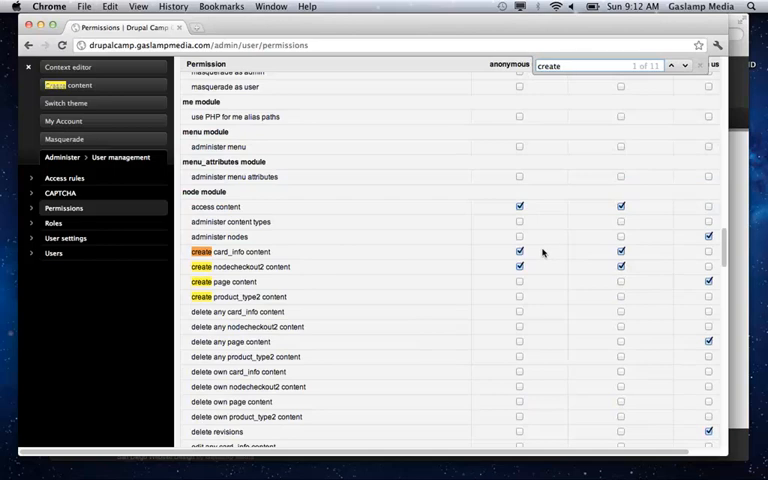
pyautogui.moveTo(544, 252)
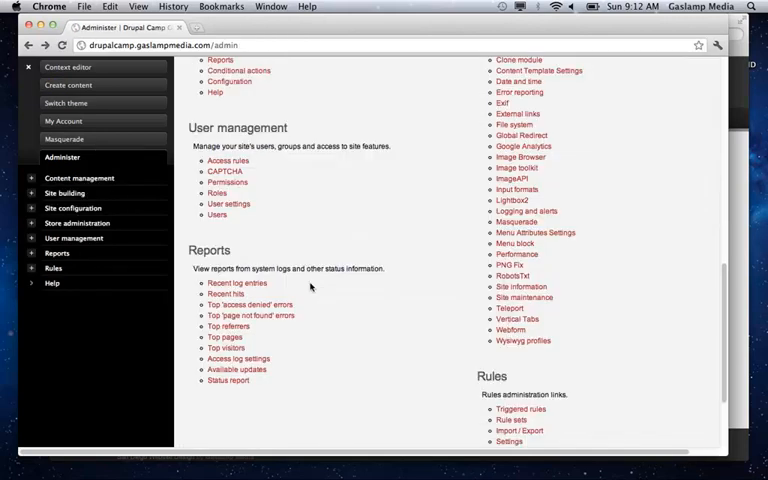
pyautogui.moveTo(354, 184)
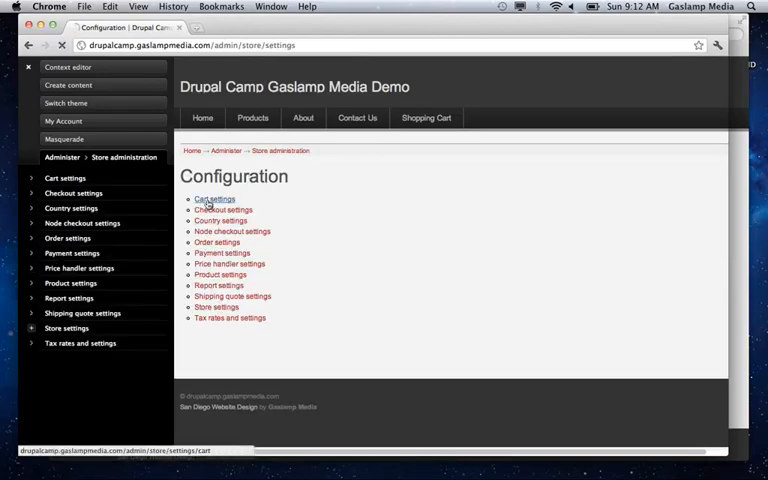
# - Visit the store's Cart settings and return to the Configuration list
pyautogui.click(214, 198)
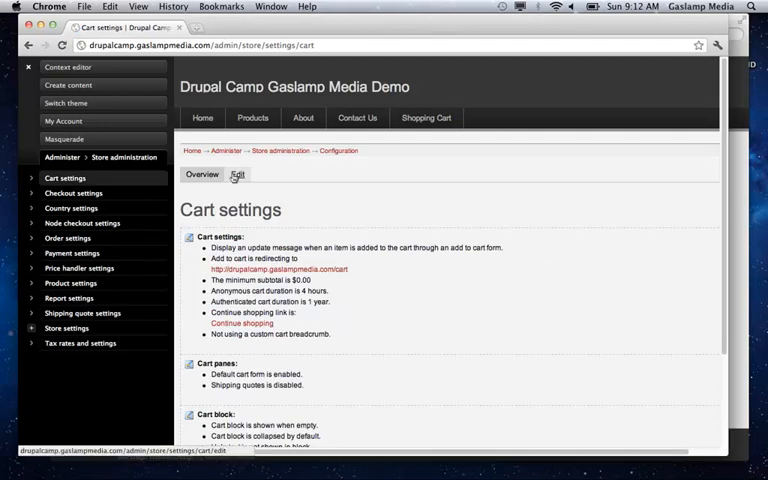
pyautogui.click(236, 174)
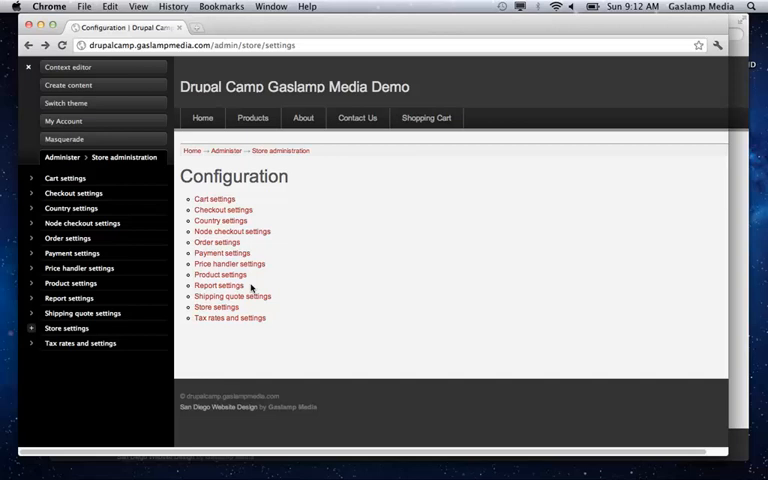
pyautogui.moveTo(216, 308)
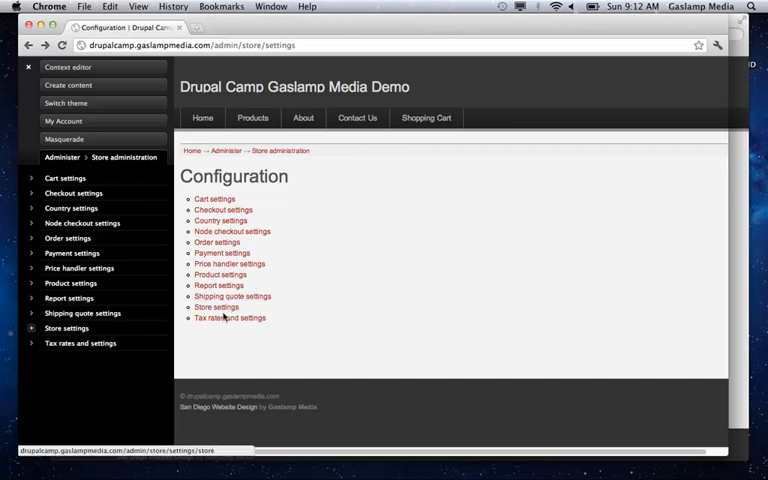
# - Pass through the store settings pages and land on the Node checkout settings list
pyautogui.click(212, 308)
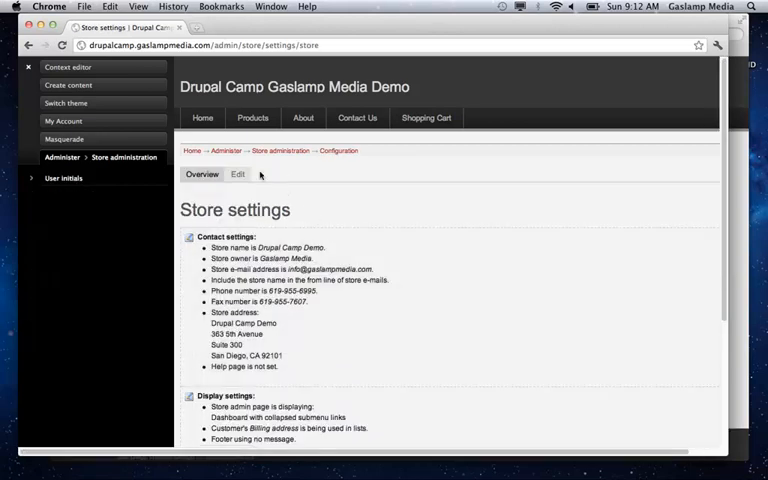
pyautogui.click(236, 174)
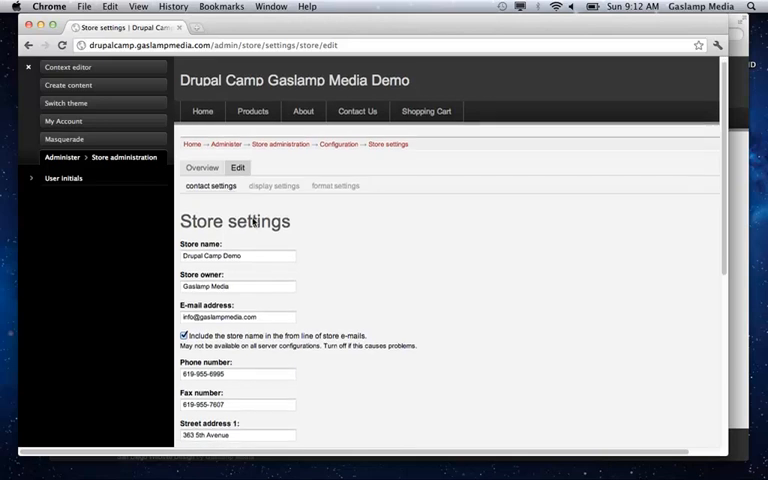
pyautogui.click(274, 192)
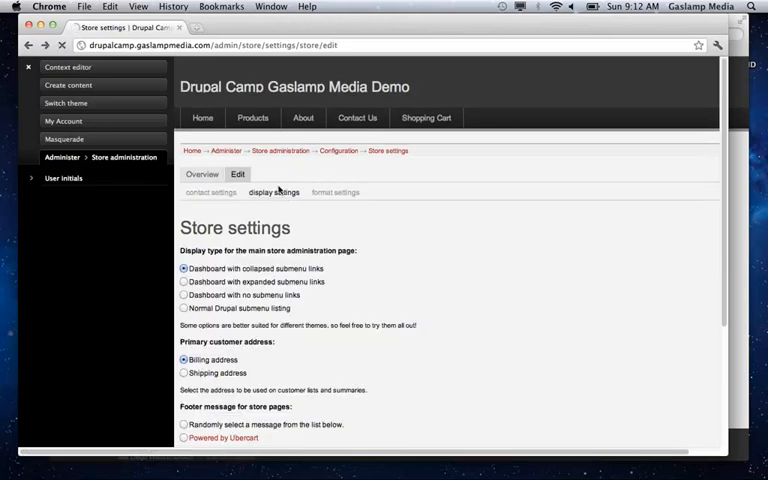
pyautogui.click(200, 174)
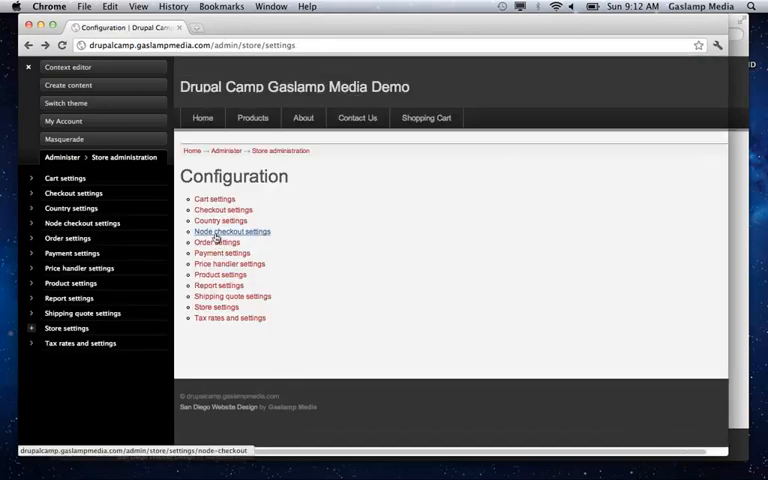
pyautogui.click(232, 232)
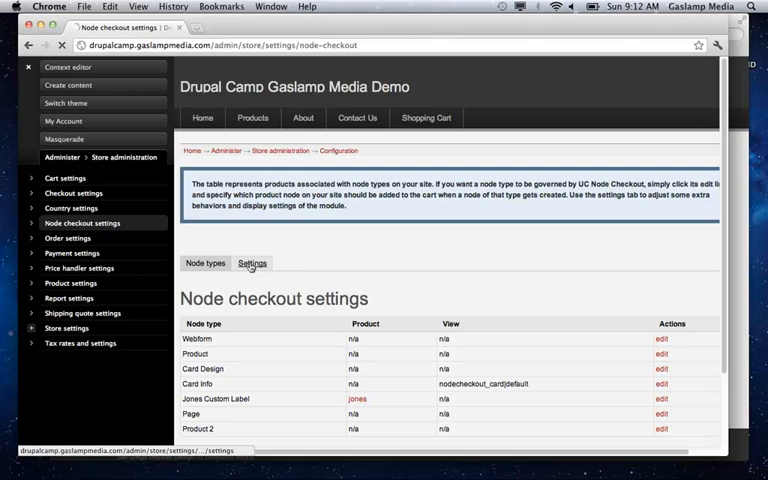
# - Review the node checkout behavior settings, toggling the anonymous node add restriction on and back off
pyautogui.click(252, 264)
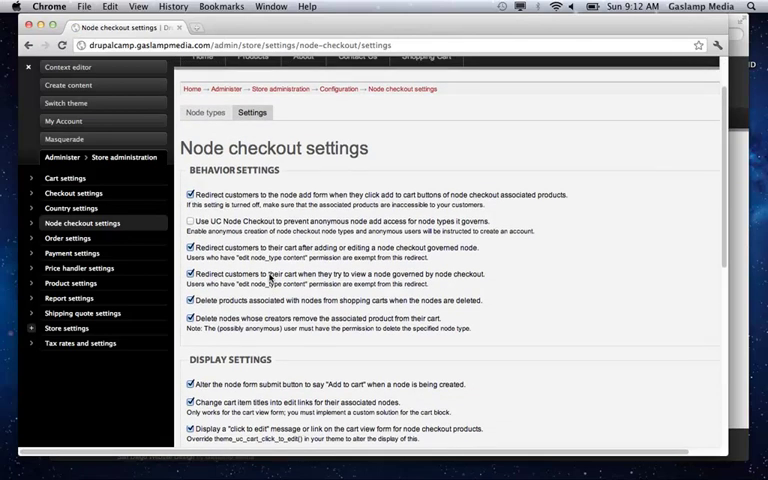
pyautogui.click(192, 220)
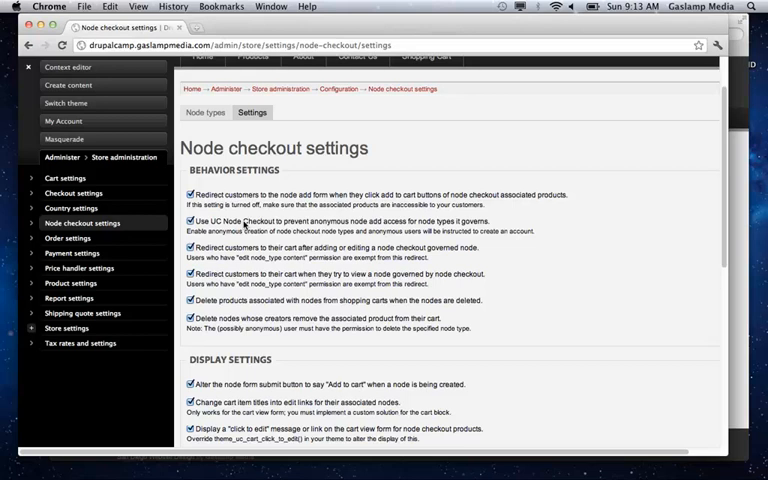
pyautogui.click(192, 220)
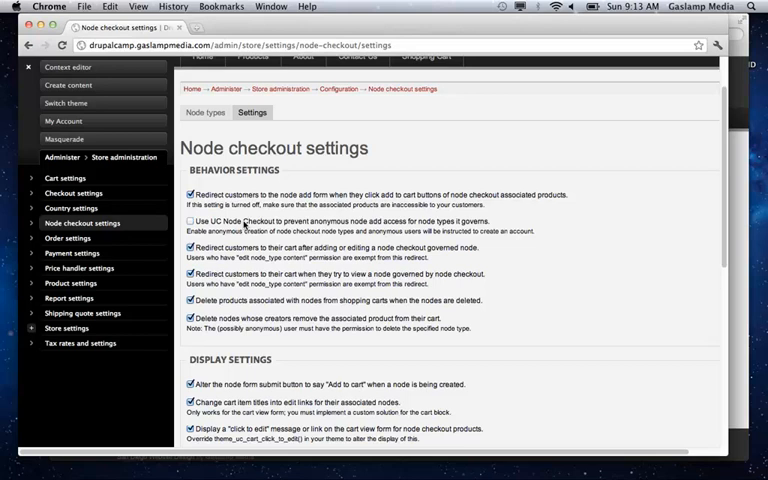
pyautogui.scroll(-3)
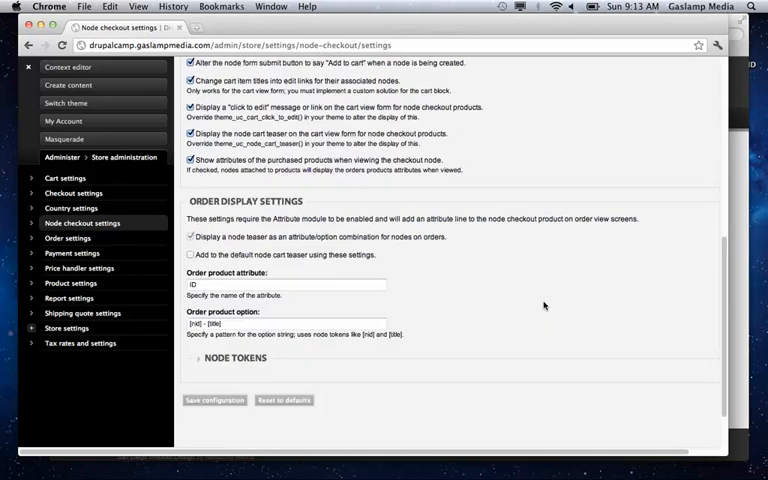
pyautogui.scroll(3)
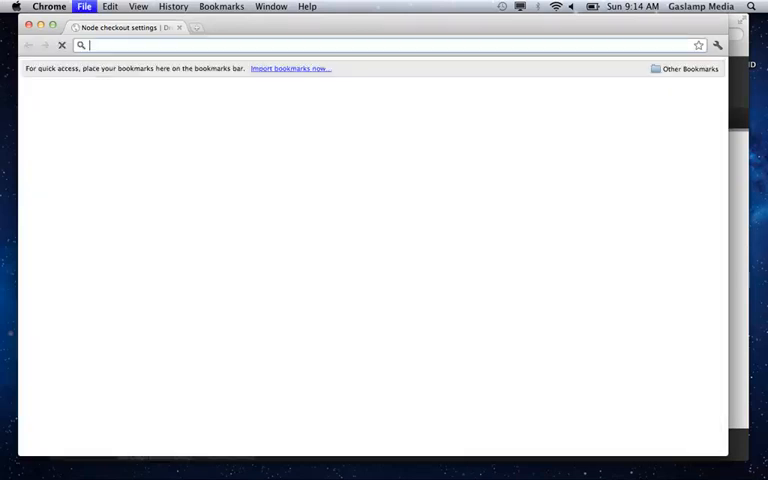
pyautogui.write('www.')
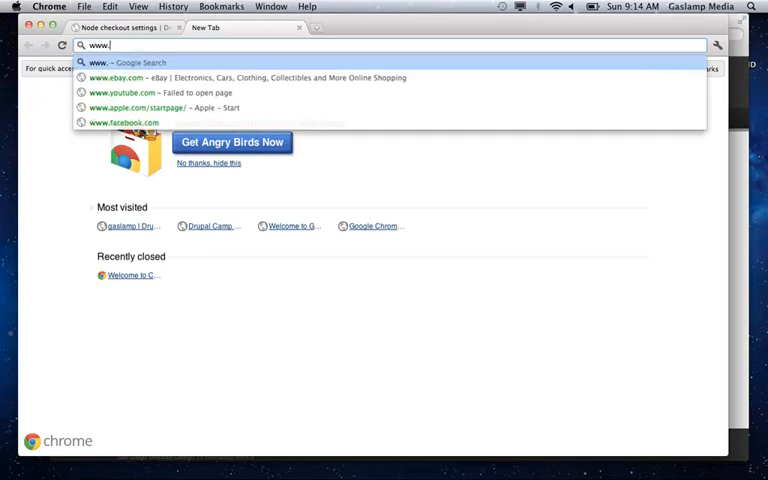
pyautogui.write('collegewear.us')
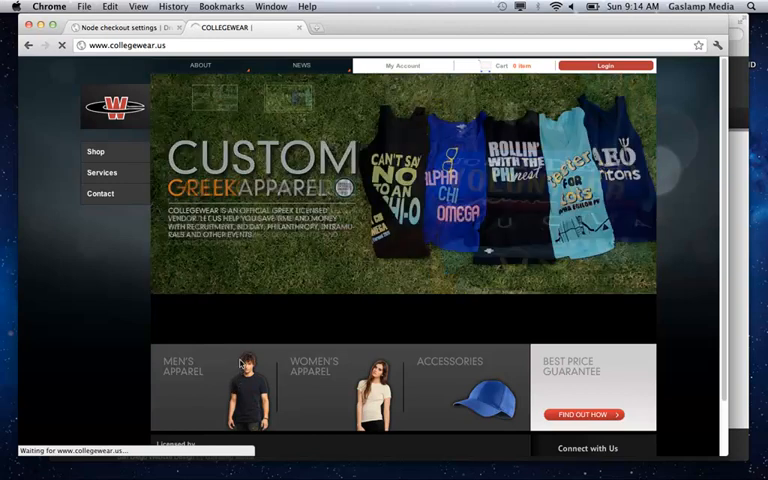
# - From Men's Apparel, customize the Kelly Green 2000 CollegeWear Premium Tee to reach its Create Quote form
pyautogui.click(200, 384)
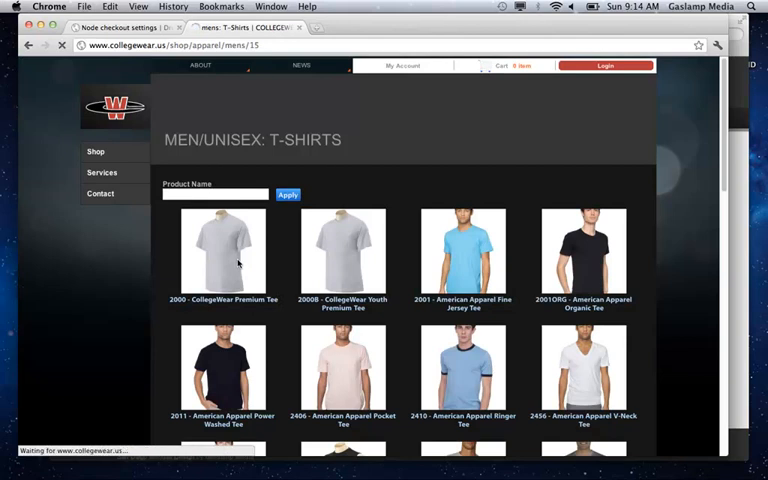
pyautogui.click(222, 256)
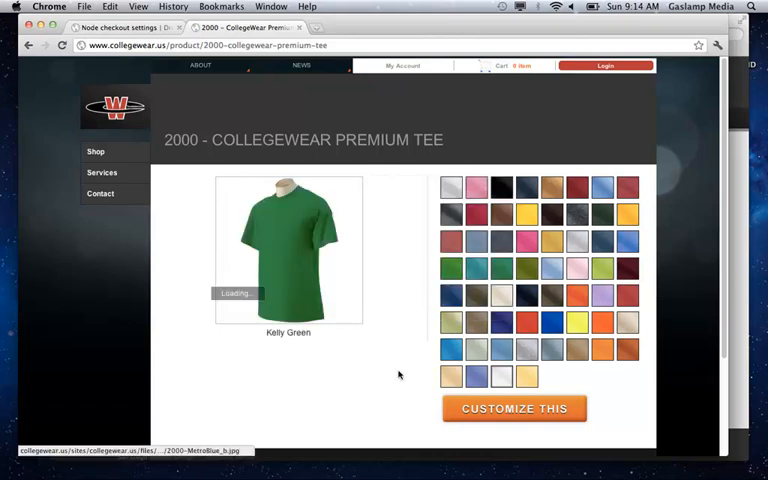
pyautogui.scroll(-3)
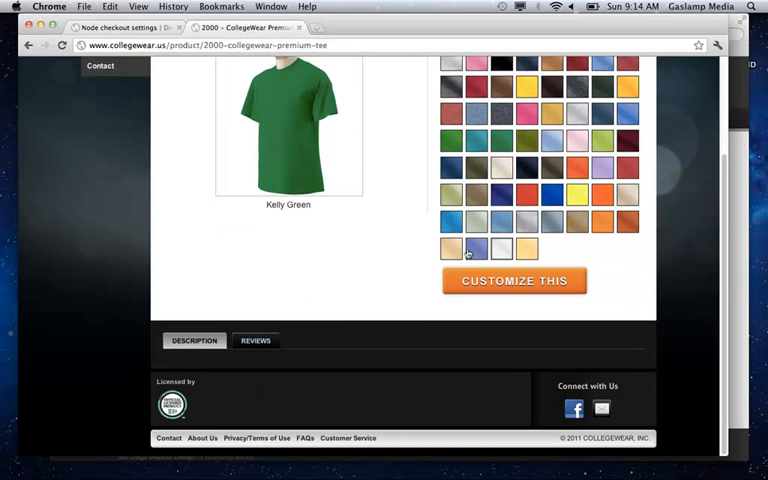
pyautogui.click(514, 280)
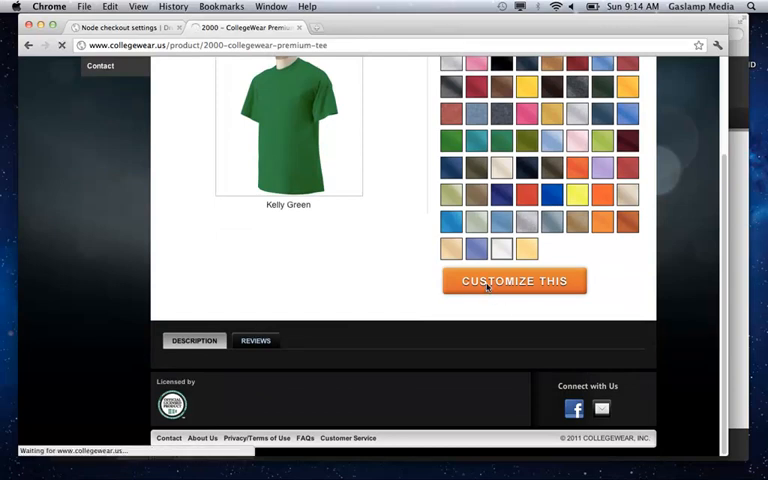
pyautogui.click(514, 280)
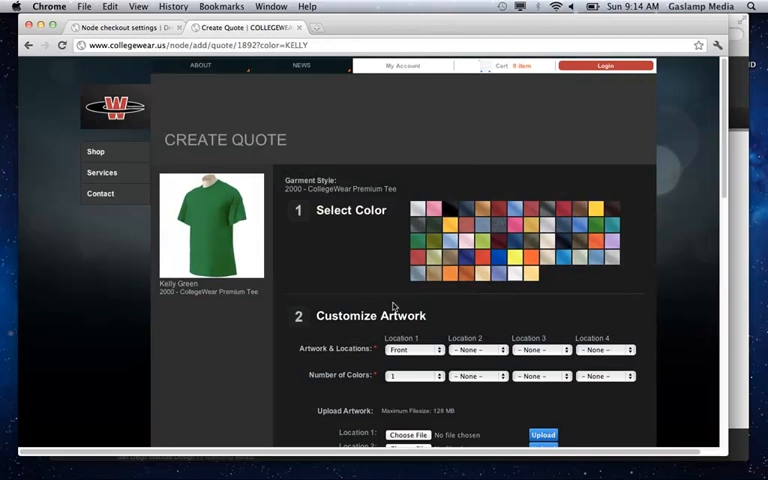
# - Set the number of print colours for location 1 and review the Quantities & Delivery and price sections
pyautogui.scroll(-3)
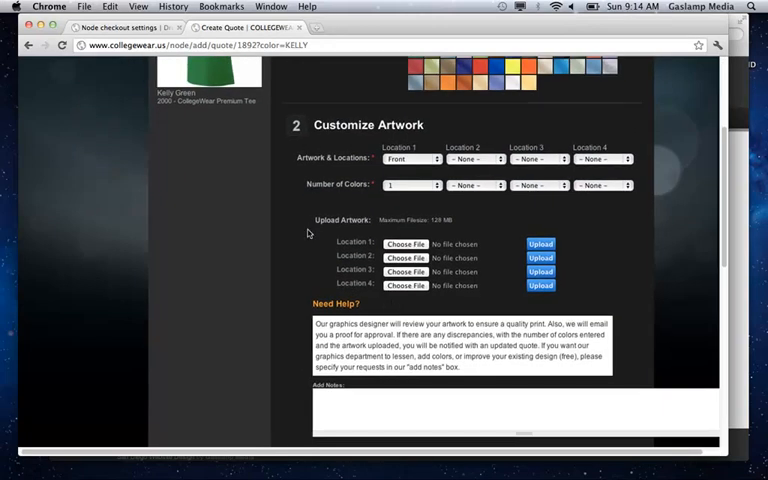
pyautogui.click(408, 184)
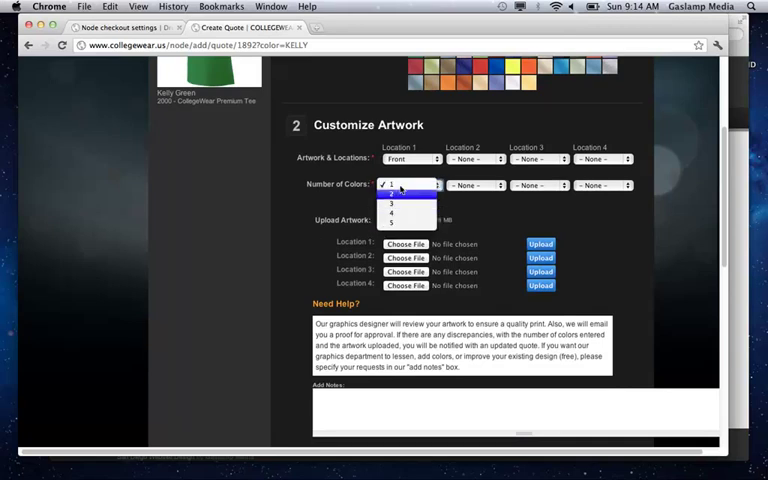
pyautogui.click(404, 184)
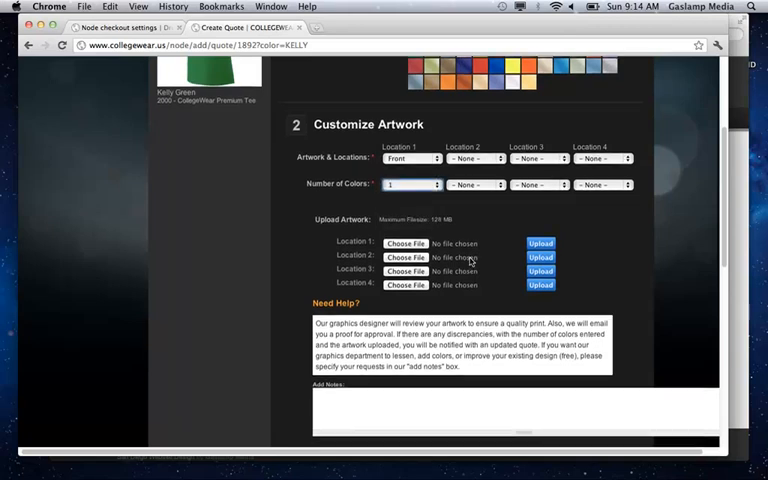
pyautogui.scroll(-3)
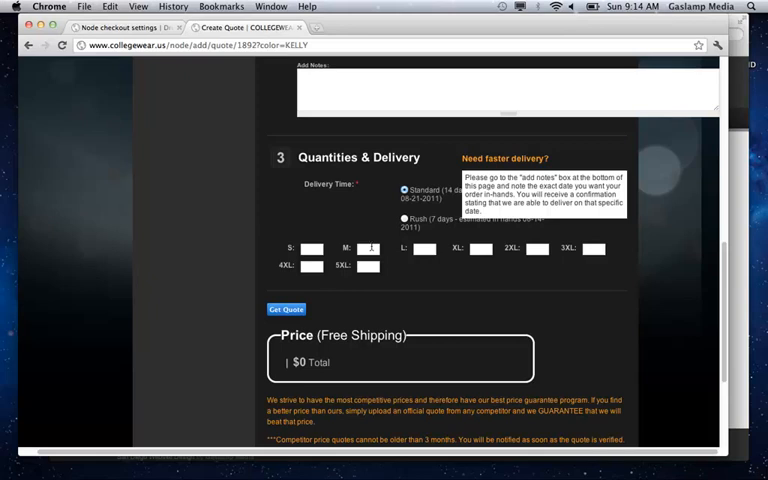
pyautogui.scroll(-3)
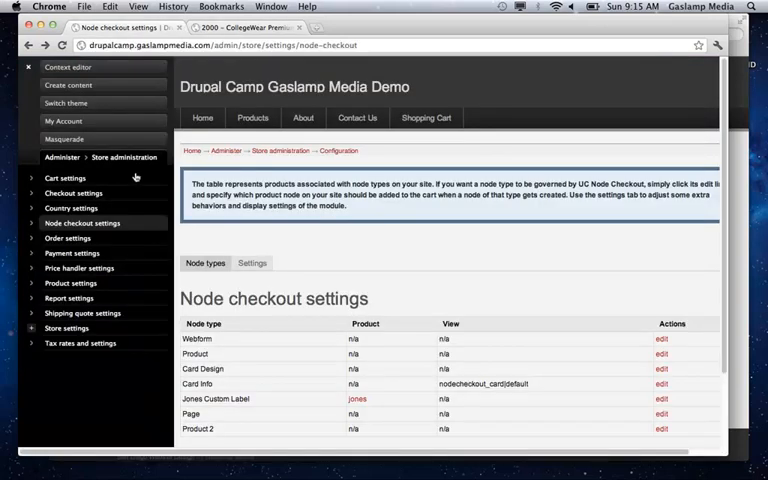
# - View the top-level Administer sections, then return to the 2000 CollegeWear Premium Tee product page
pyautogui.click(62, 156)
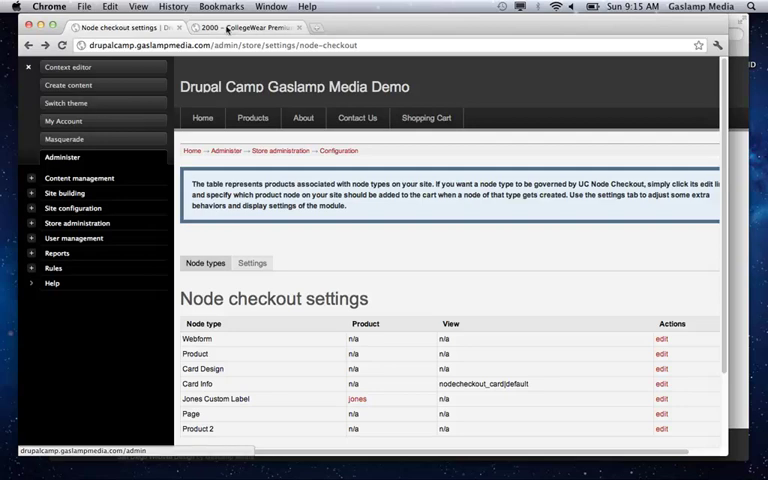
pyautogui.click(244, 28)
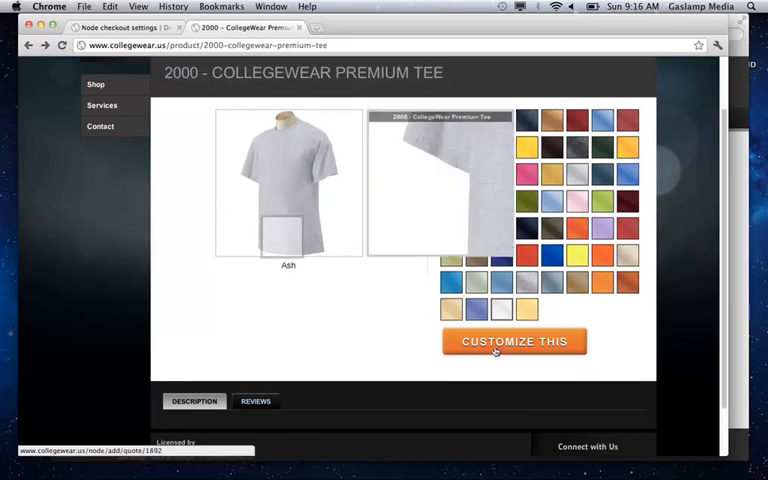
# - Start Customize This on the Ash tee to bring up the Create Quote form's color and artwork sections
pyautogui.click(514, 340)
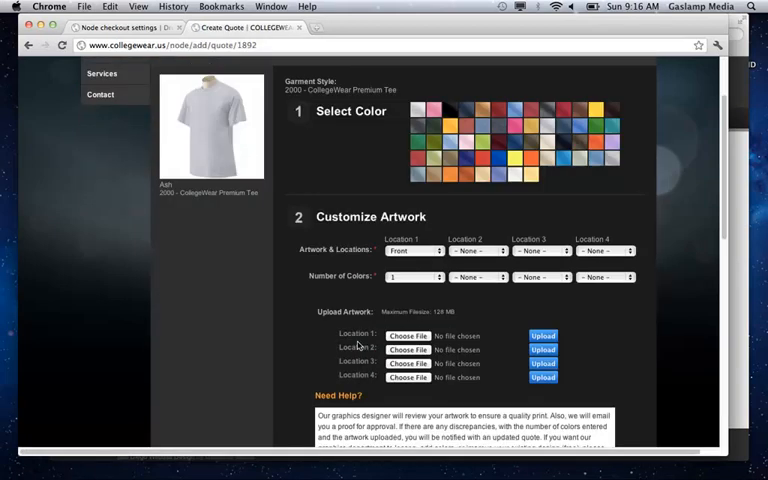
pyautogui.scroll(-3)
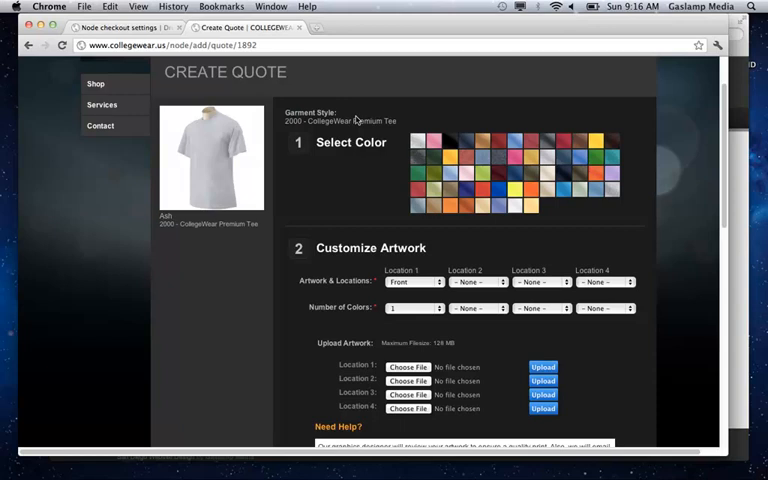
pyautogui.moveTo(436, 160)
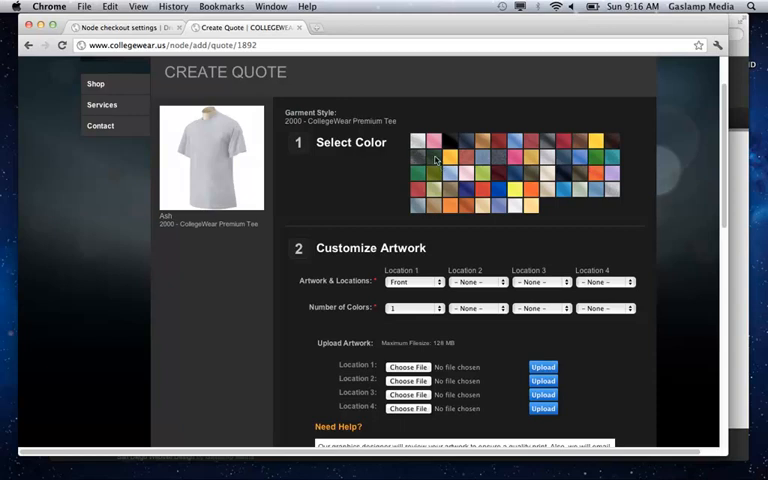
pyautogui.moveTo(436, 160)
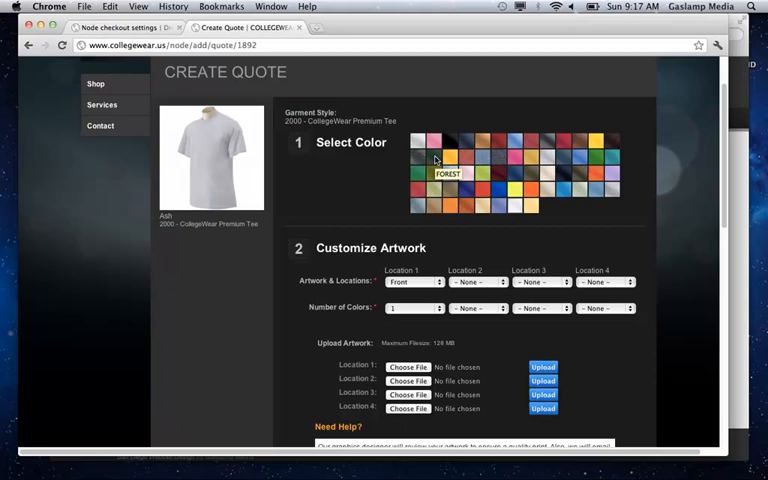
pyautogui.click(448, 160)
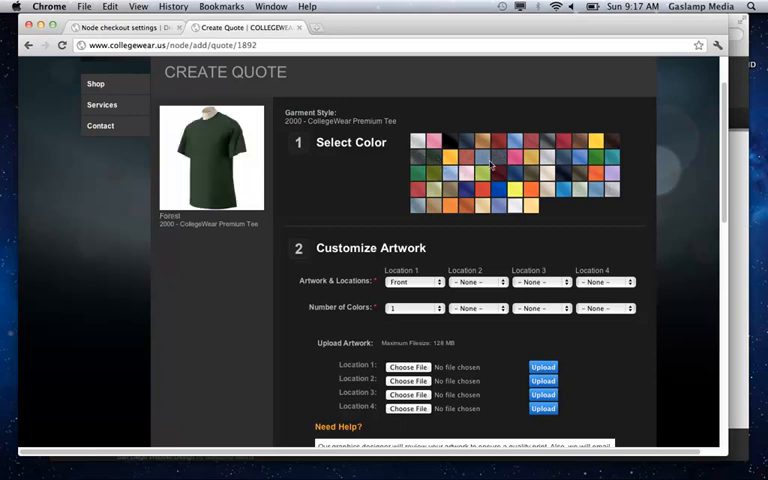
pyautogui.click(528, 190)
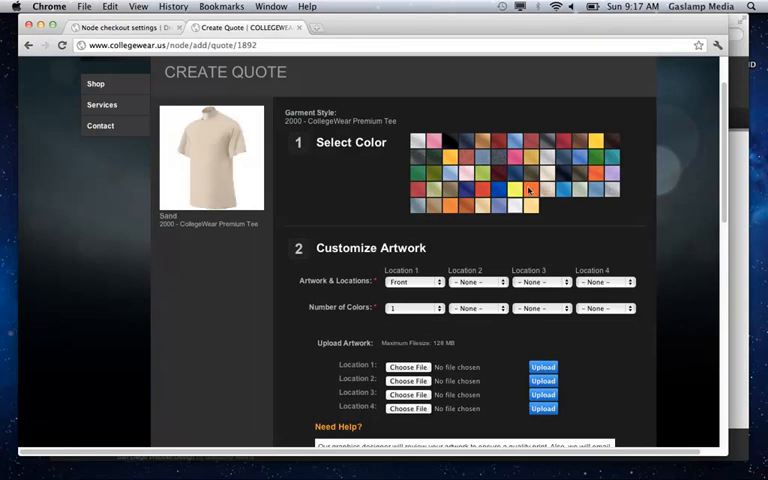
pyautogui.click(450, 192)
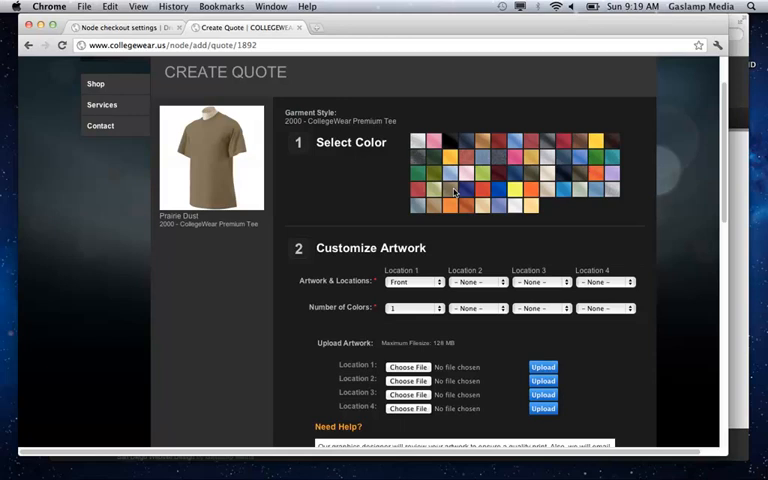
pyautogui.moveTo(320, 28)
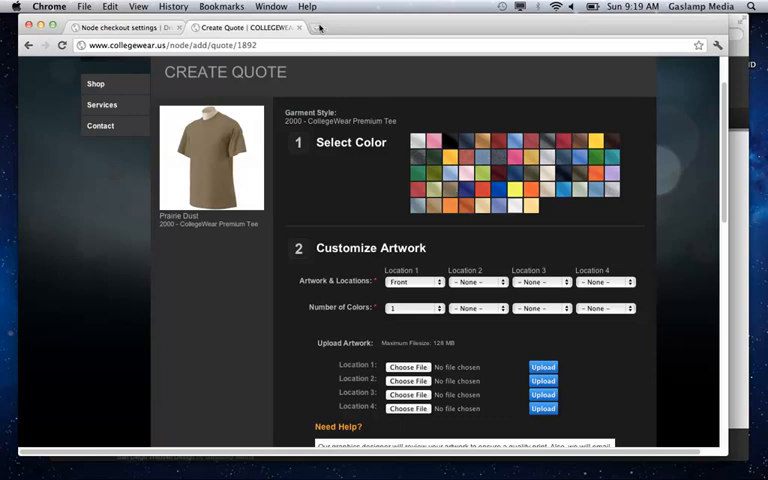